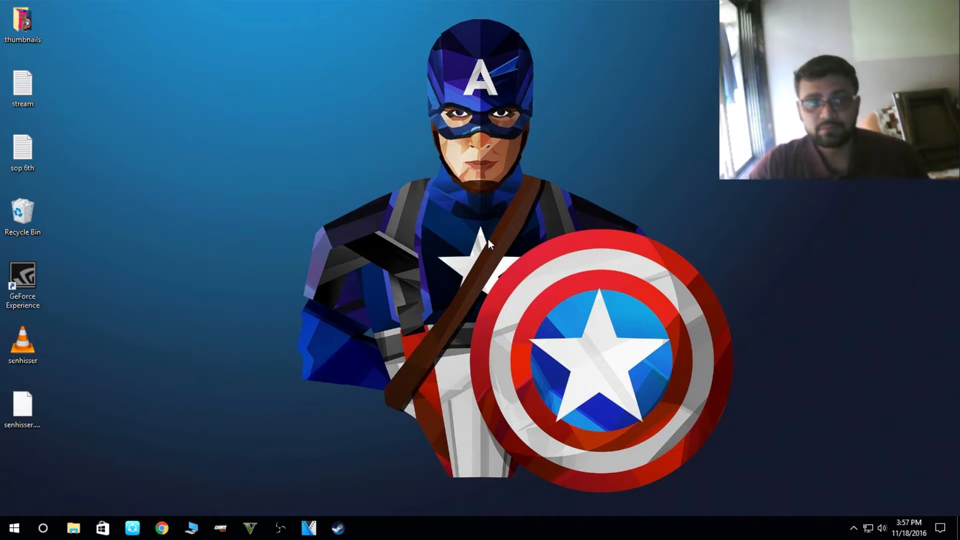
pyautogui.moveTo(328, 400)
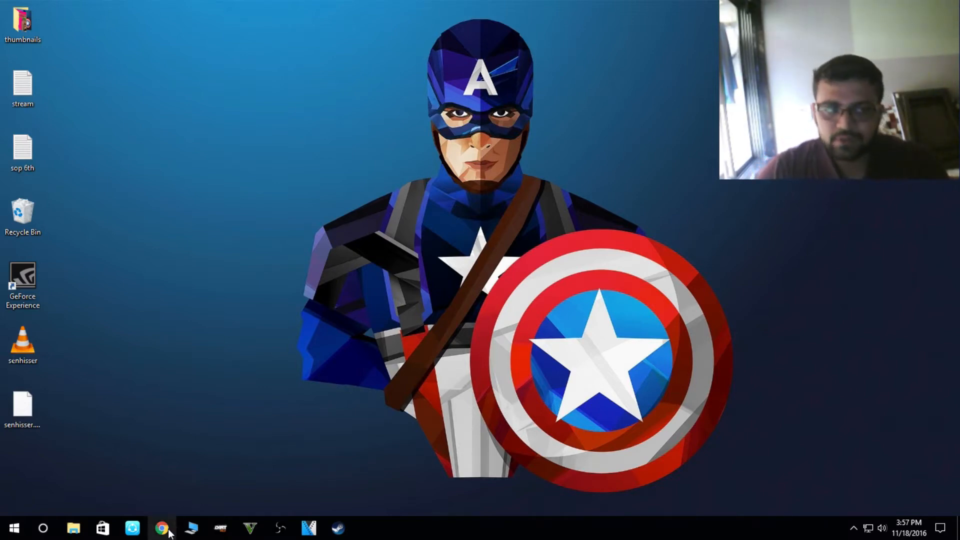
# Step: Bring up Chrome showing Google results for 'obs broadcaster'
pyautogui.click(162, 528)
pyautogui.write('obs broadcater')
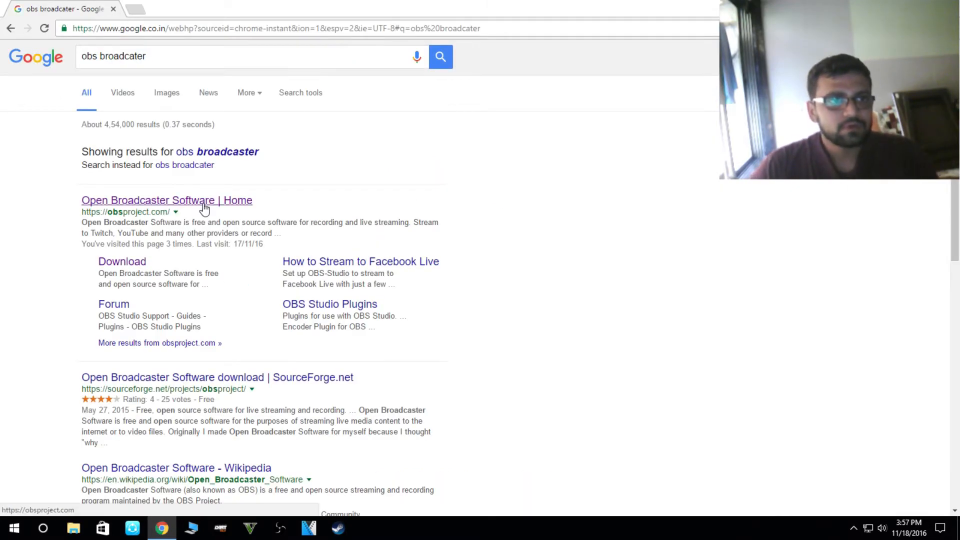
# Step: Start the OBS Studio installer download from obsproject.com, pause it and return to the desktop
pyautogui.click(166, 200)
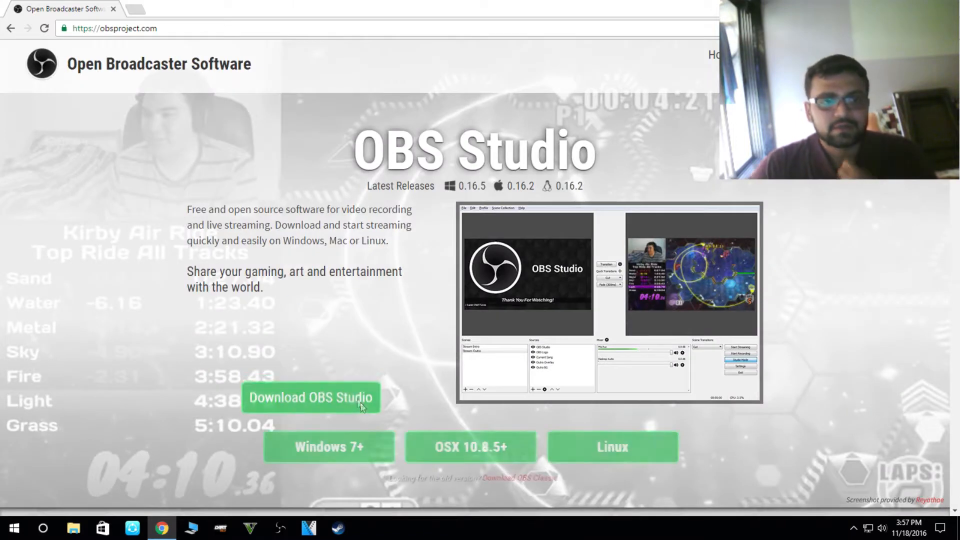
pyautogui.click(311, 397)
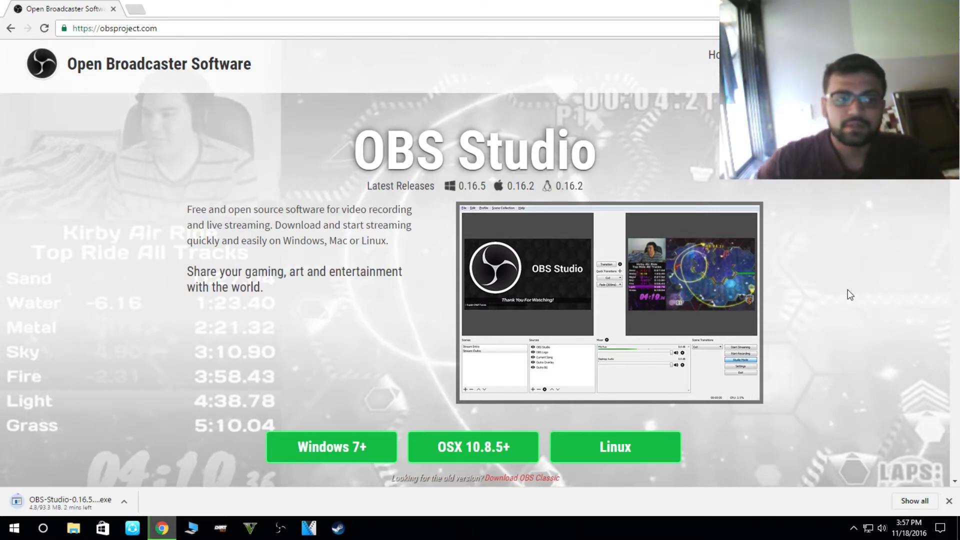
pyautogui.click(128, 501)
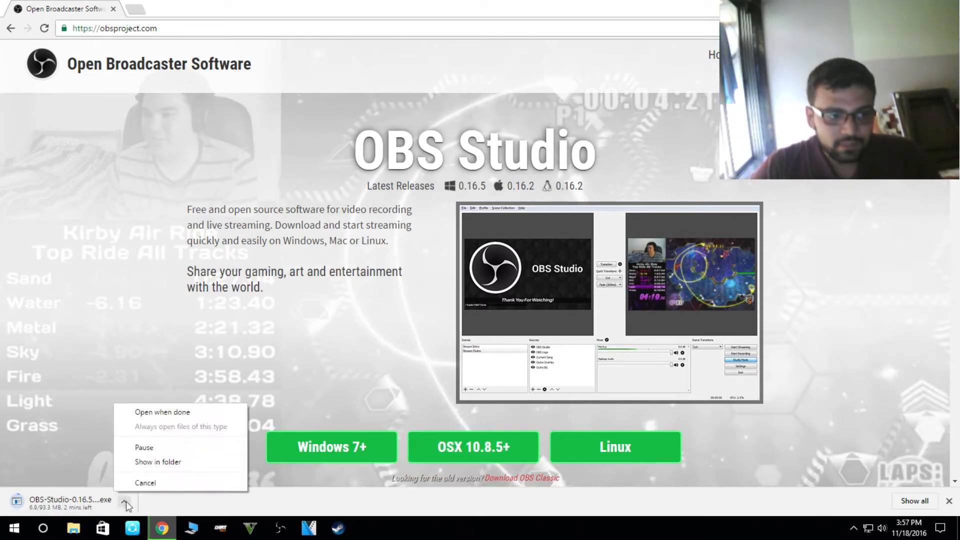
pyautogui.click(144, 447)
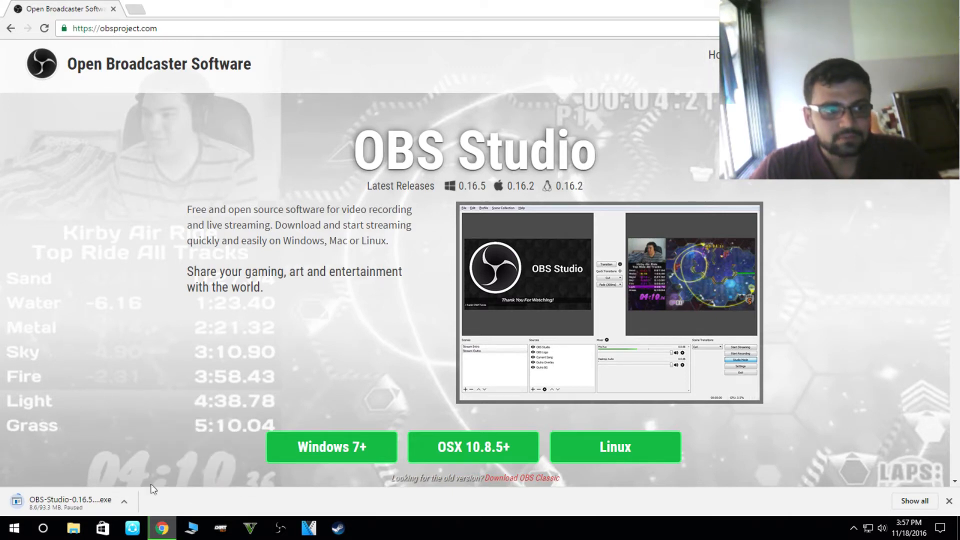
pyautogui.click(128, 500)
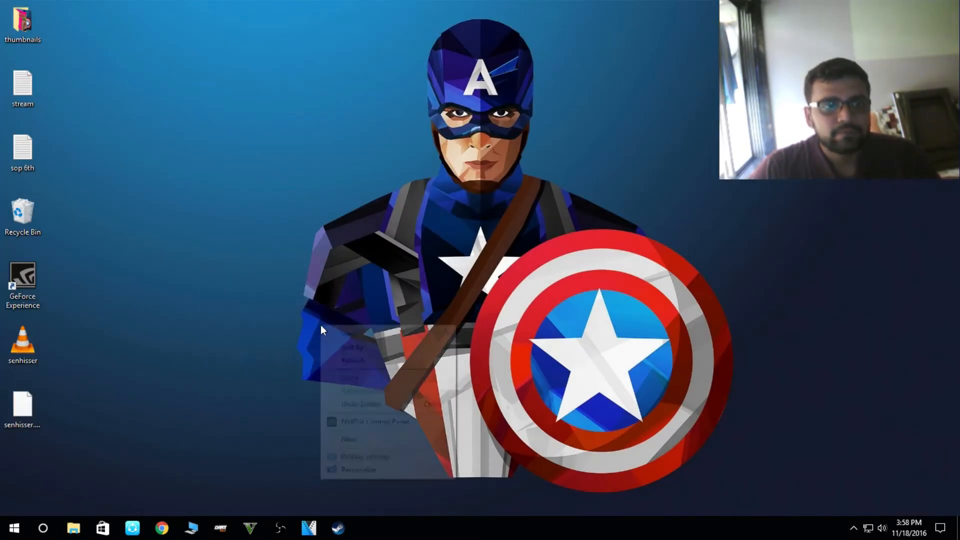
pyautogui.click(274, 528)
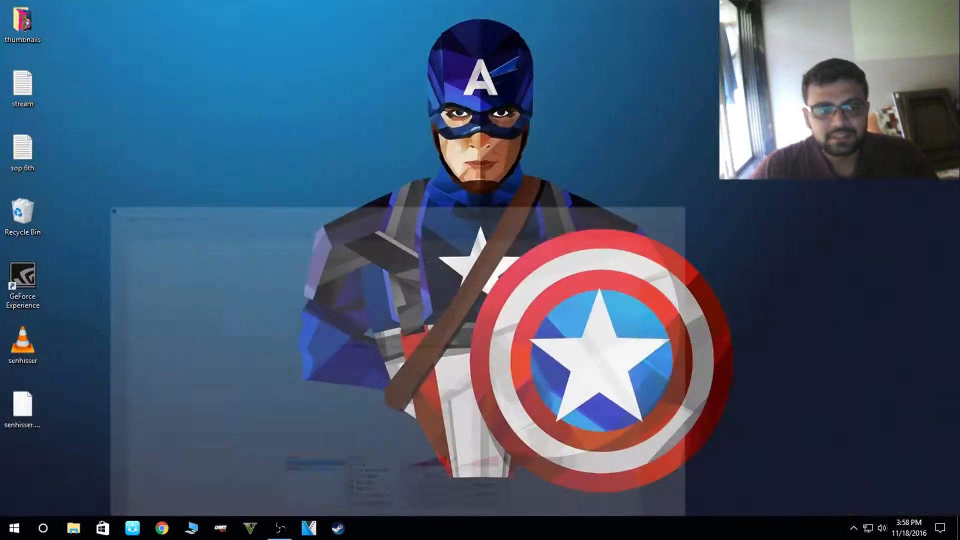
pyautogui.click(161, 528)
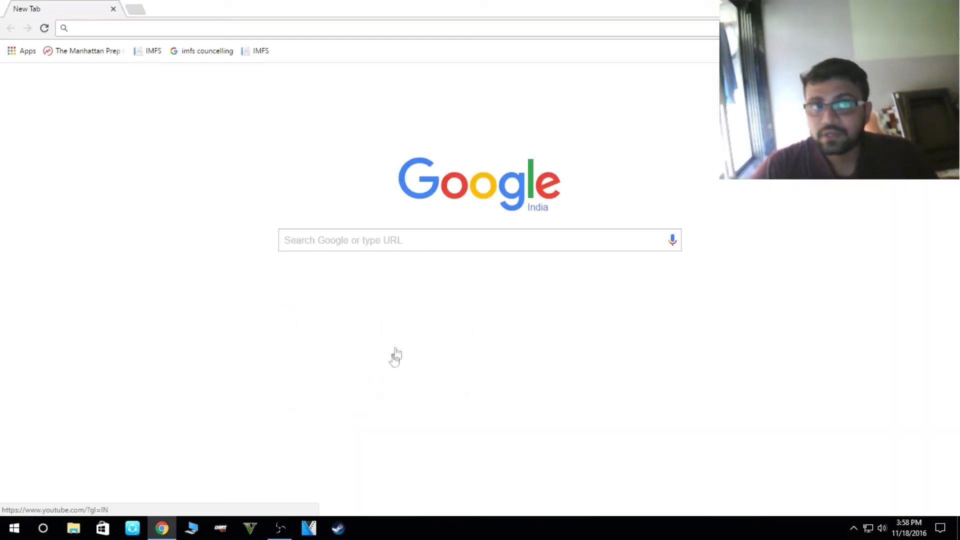
pyautogui.click(440, 240)
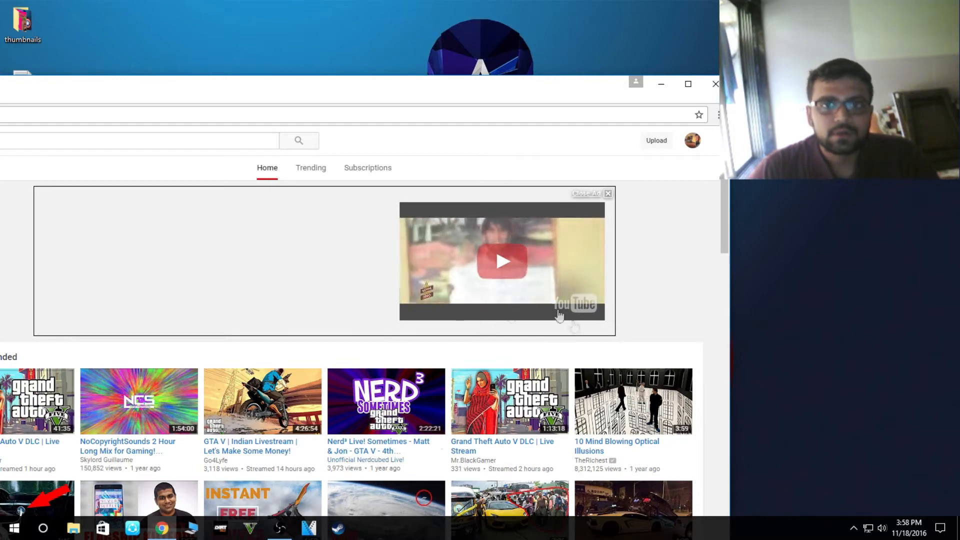
pyautogui.click(656, 140)
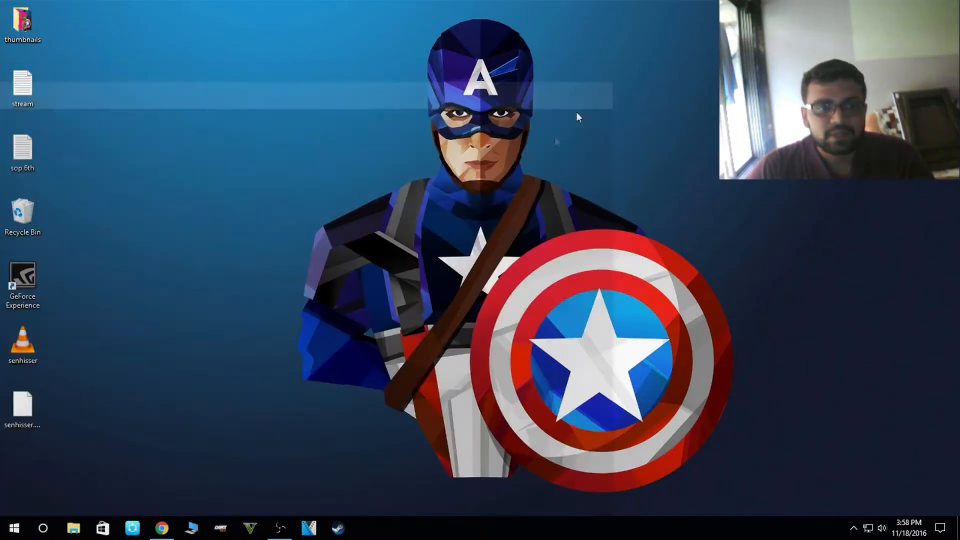
# Step: Bring OBS forward and view Broadcast Settings showing the YouTube live stream service
pyautogui.click(277, 528)
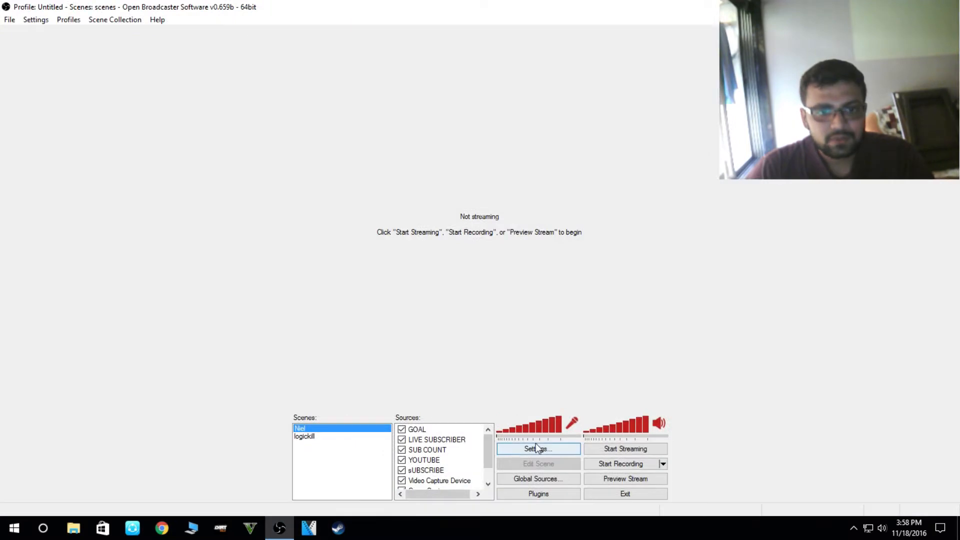
pyautogui.click(538, 449)
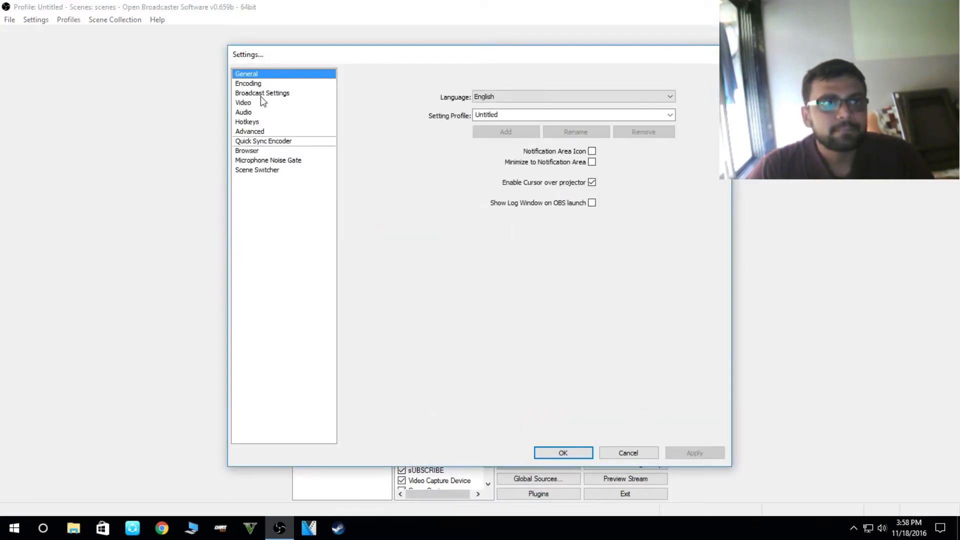
pyautogui.click(263, 93)
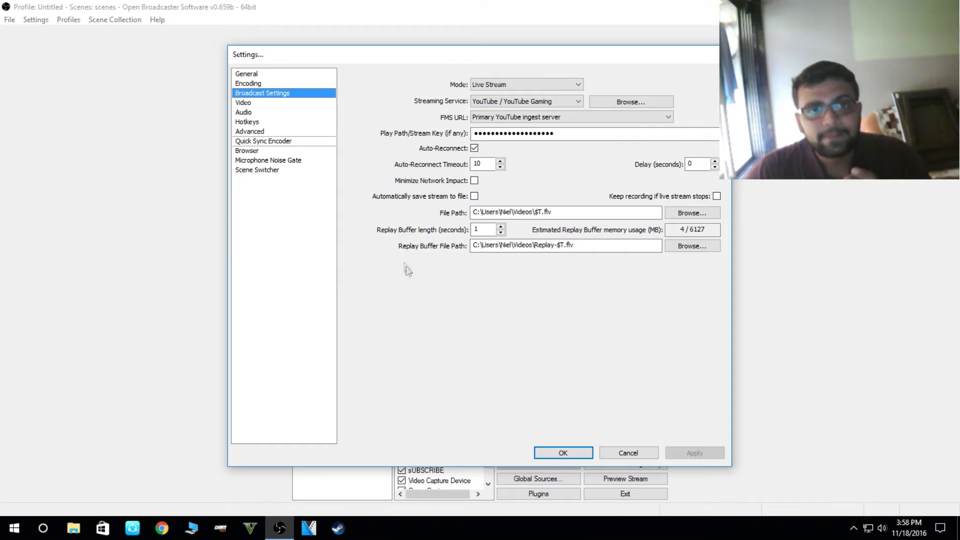
pyautogui.moveTo(420, 285)
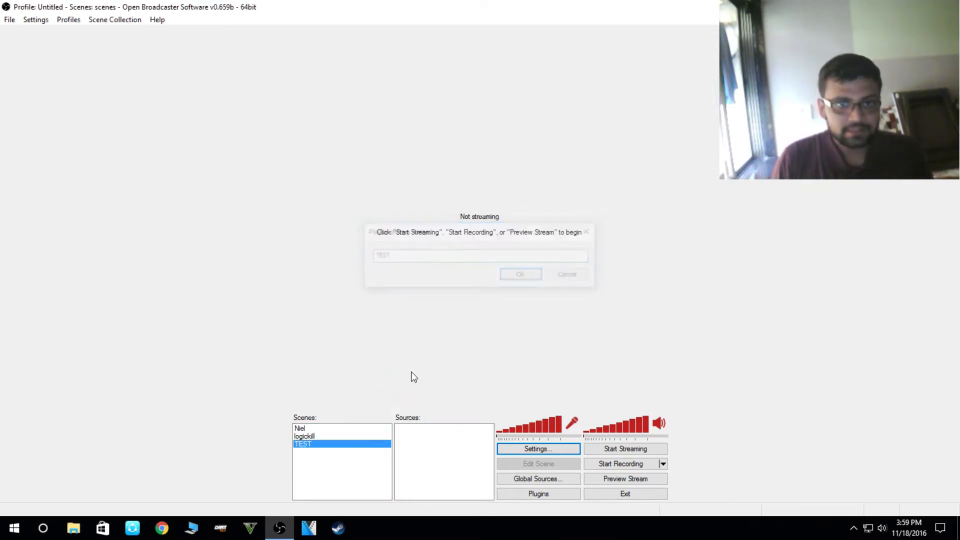
# Step: Add a Monitor Capture source named Monitor Capture to the TEST scene with default settings
pyautogui.click(520, 274)
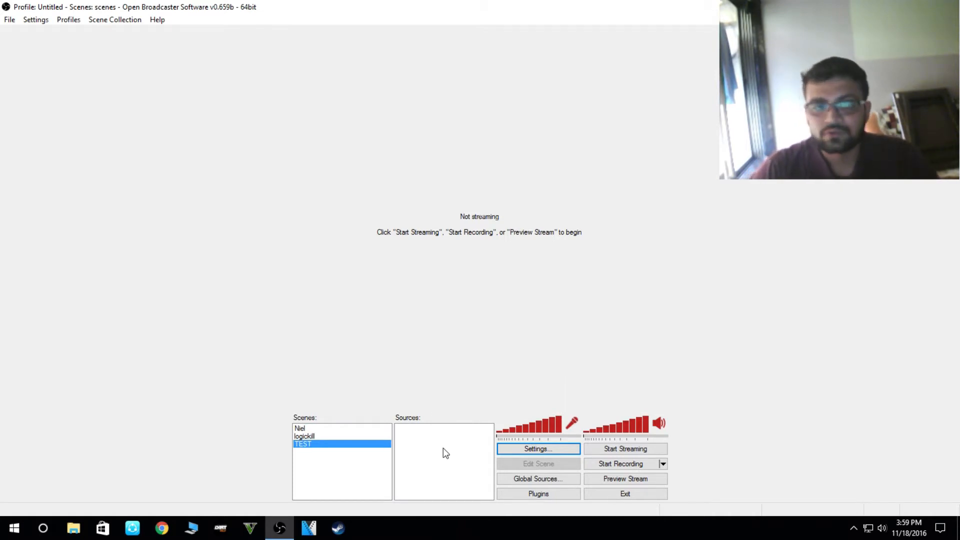
pyautogui.rightClick(445, 452)
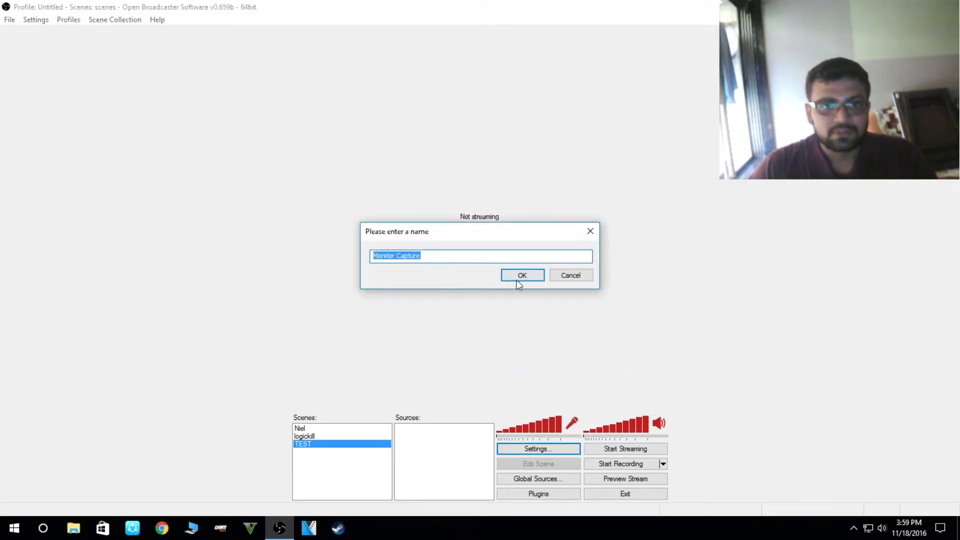
pyautogui.click(522, 275)
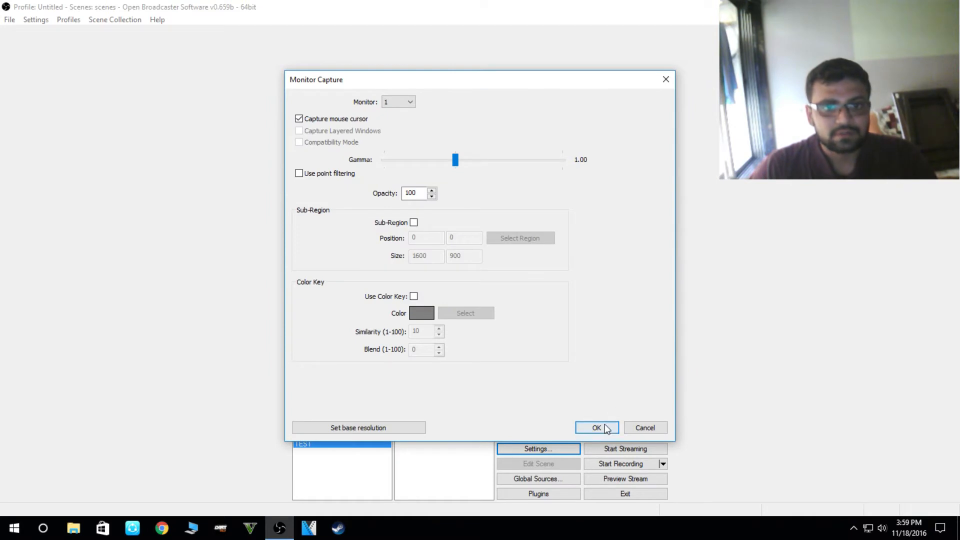
pyautogui.click(597, 428)
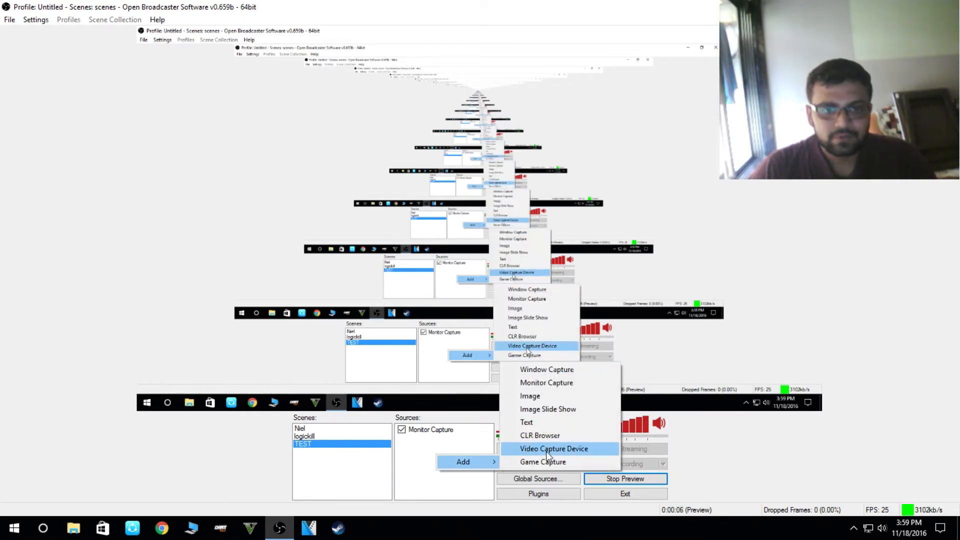
# Step: Add a Video Capture Device source using the USB2.0 Camera webcam
pyautogui.click(553, 448)
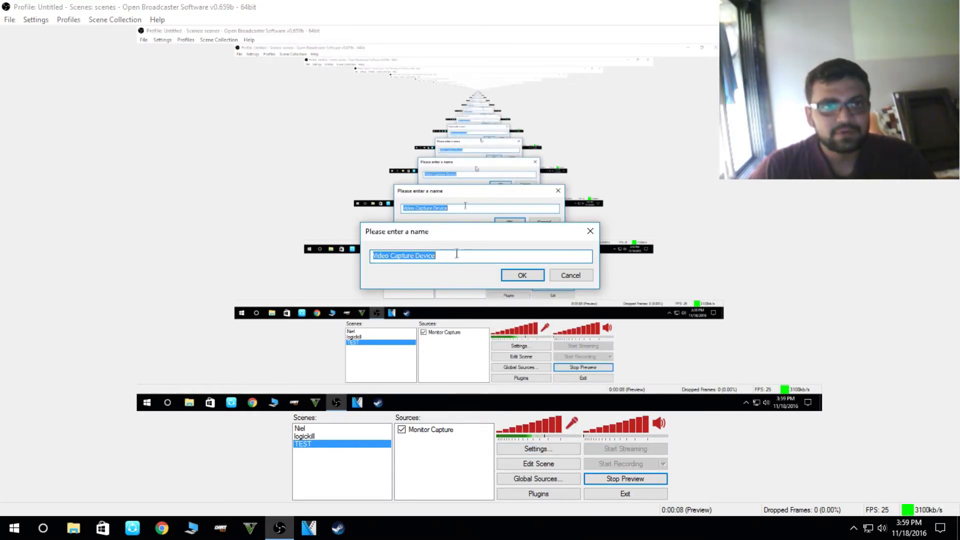
pyautogui.click(523, 275)
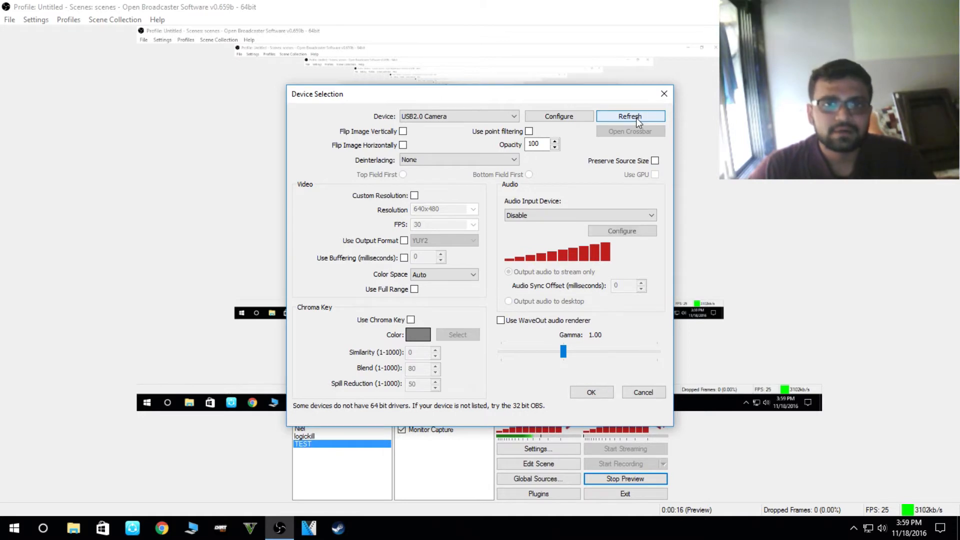
pyautogui.moveTo(592, 395)
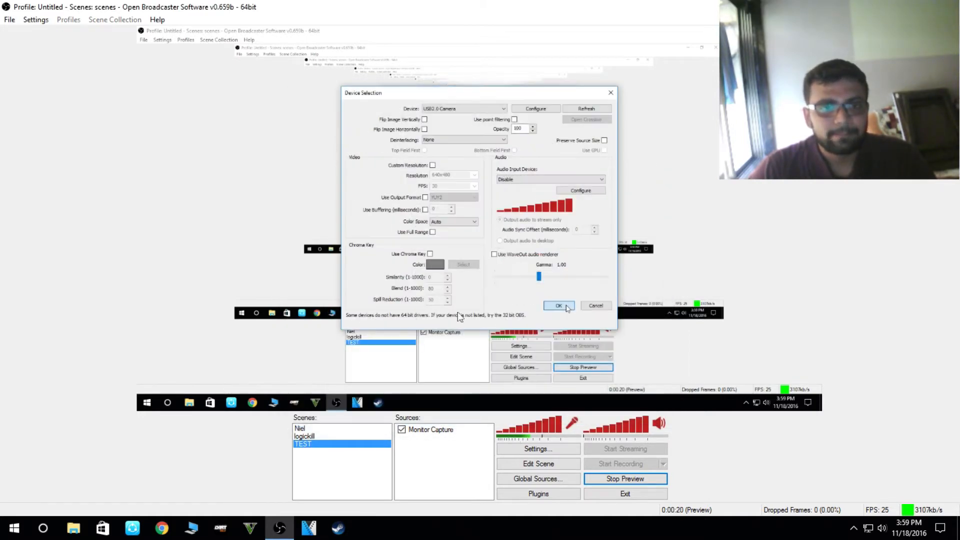
pyautogui.click(558, 305)
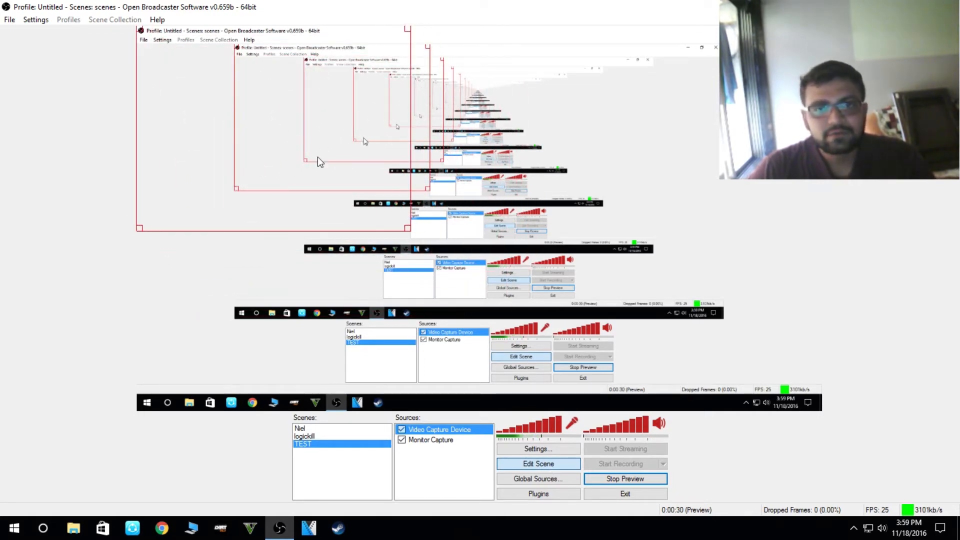
pyautogui.moveTo(330, 179)
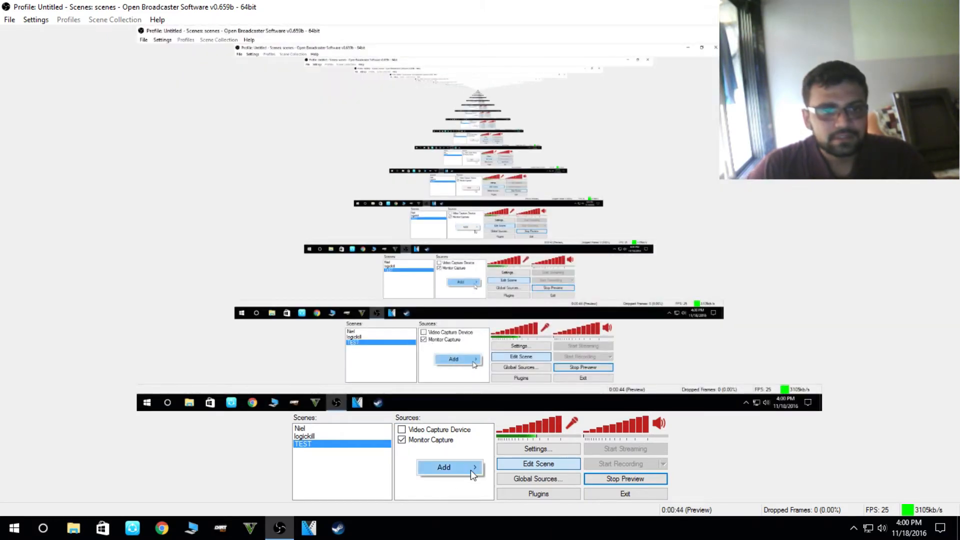
# Step: Add a Text source named Sub and set its colour to blue
pyautogui.click(443, 467)
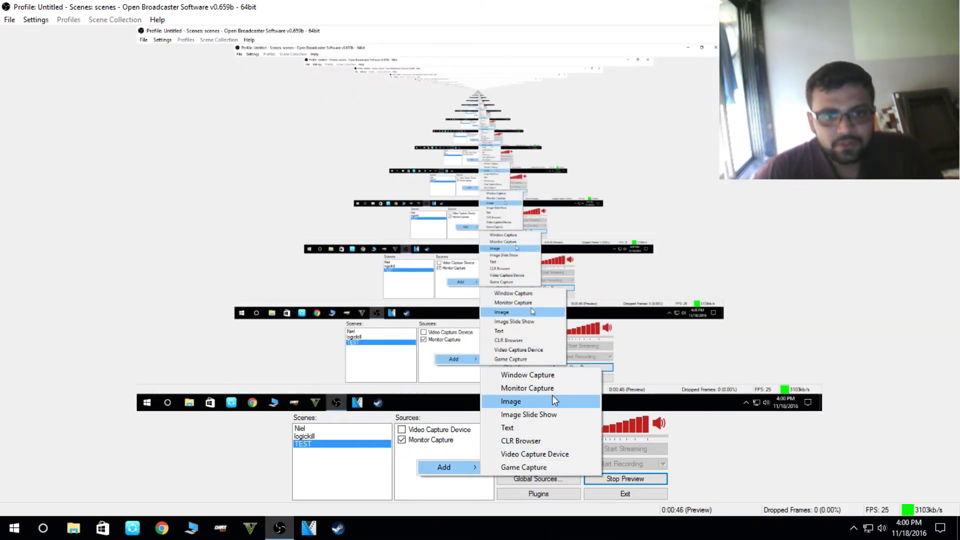
pyautogui.moveTo(547, 414)
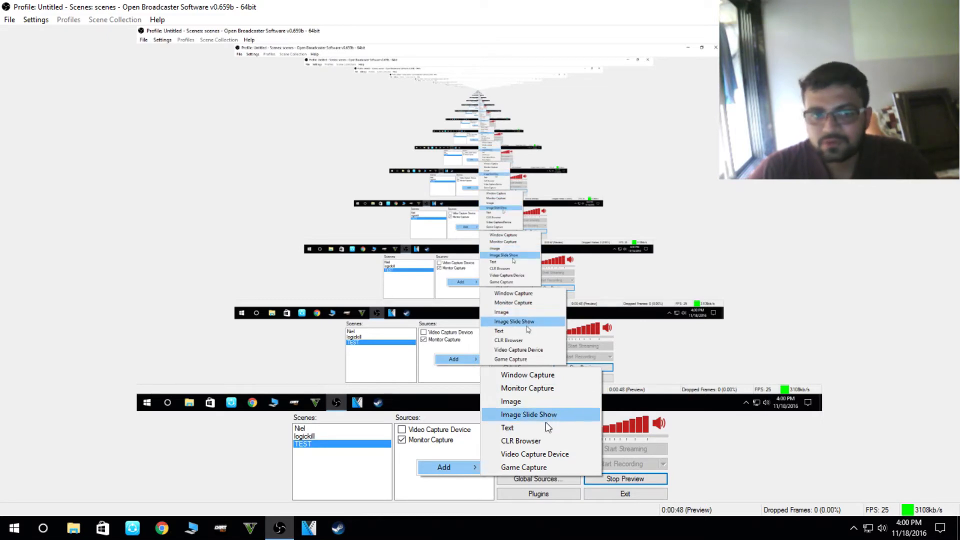
pyautogui.click(508, 428)
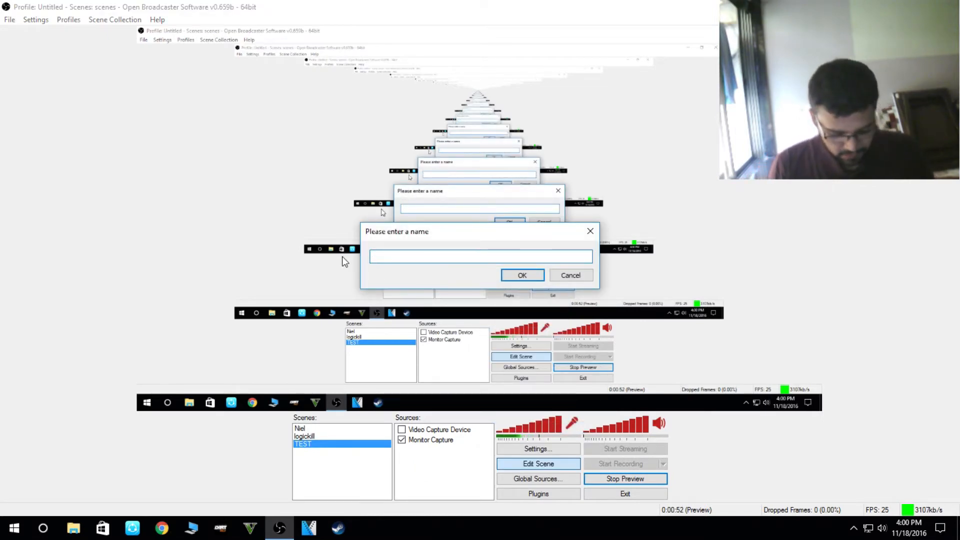
pyautogui.write('Sub')
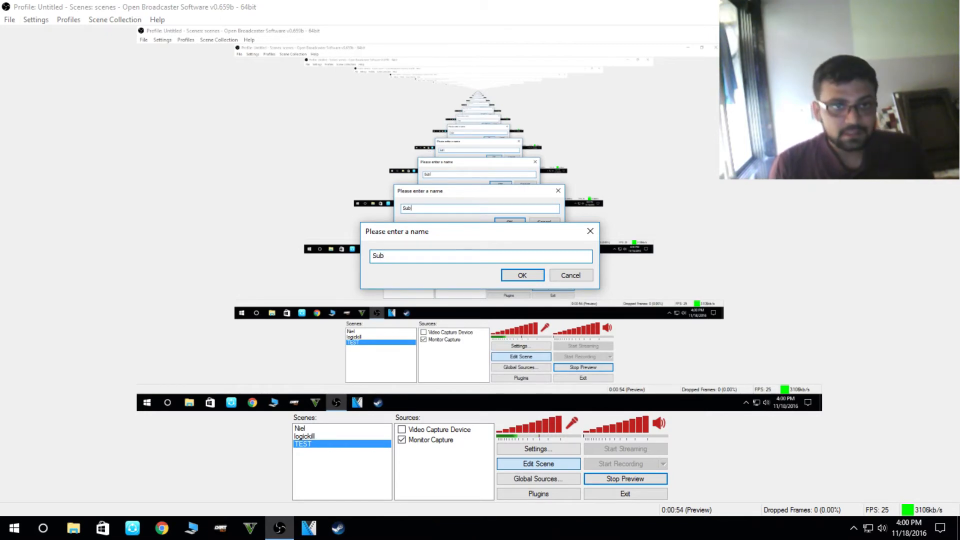
pyautogui.click(522, 275)
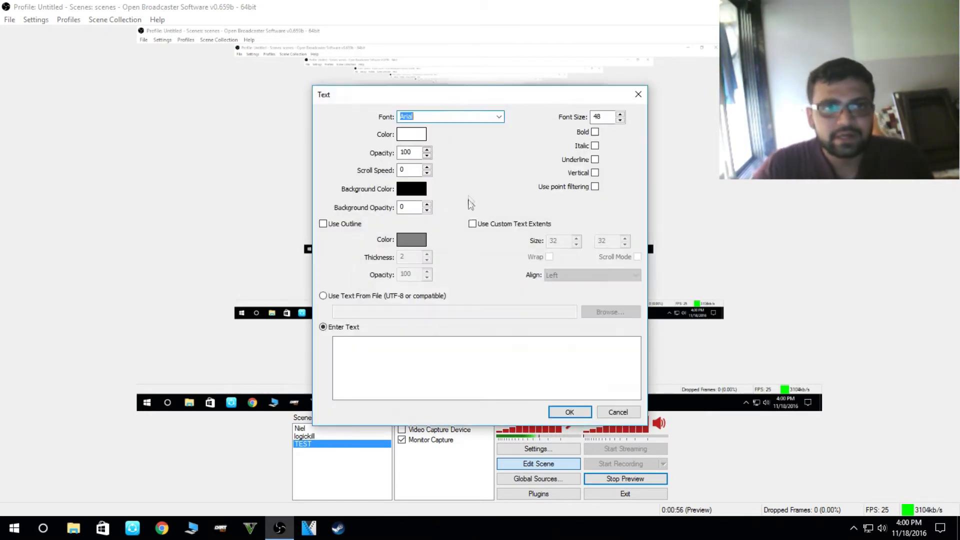
pyautogui.click(411, 133)
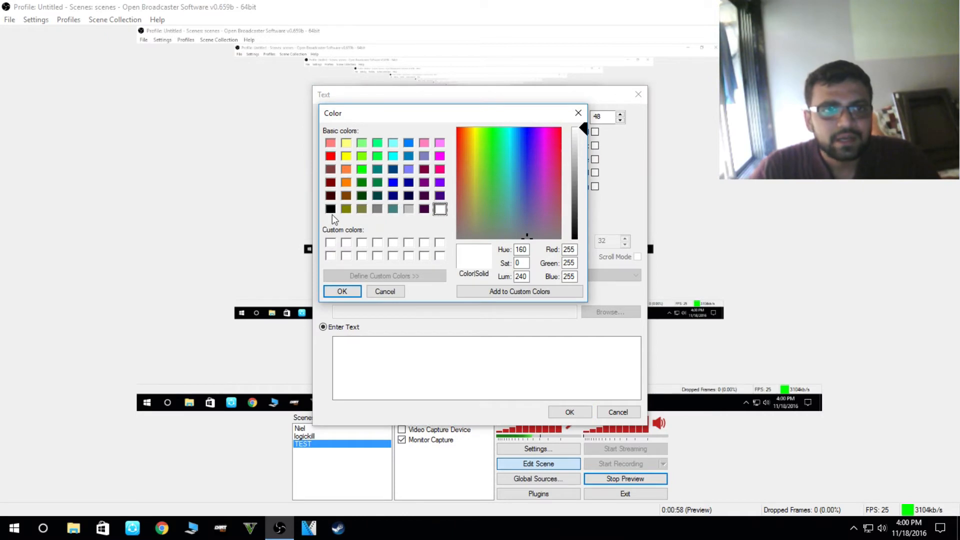
pyautogui.click(329, 209)
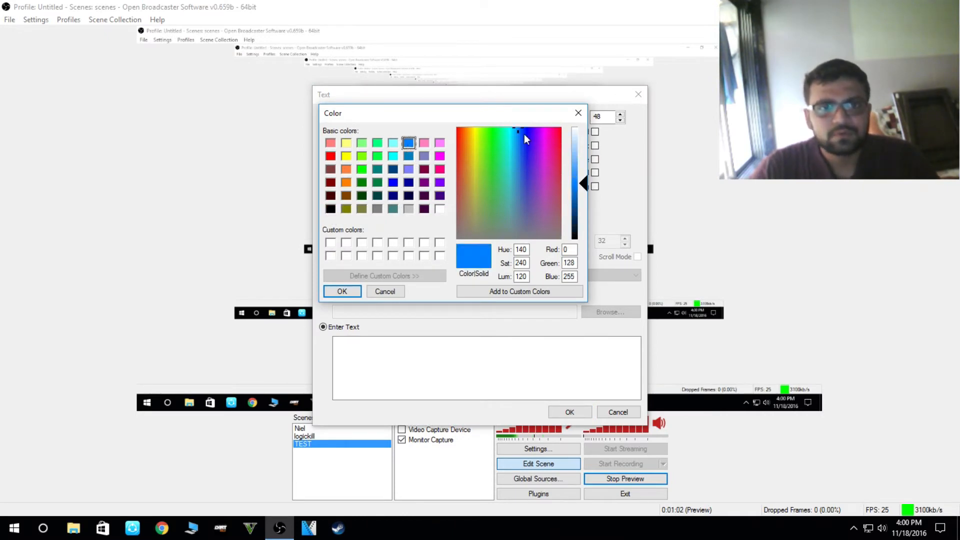
pyautogui.click(342, 291)
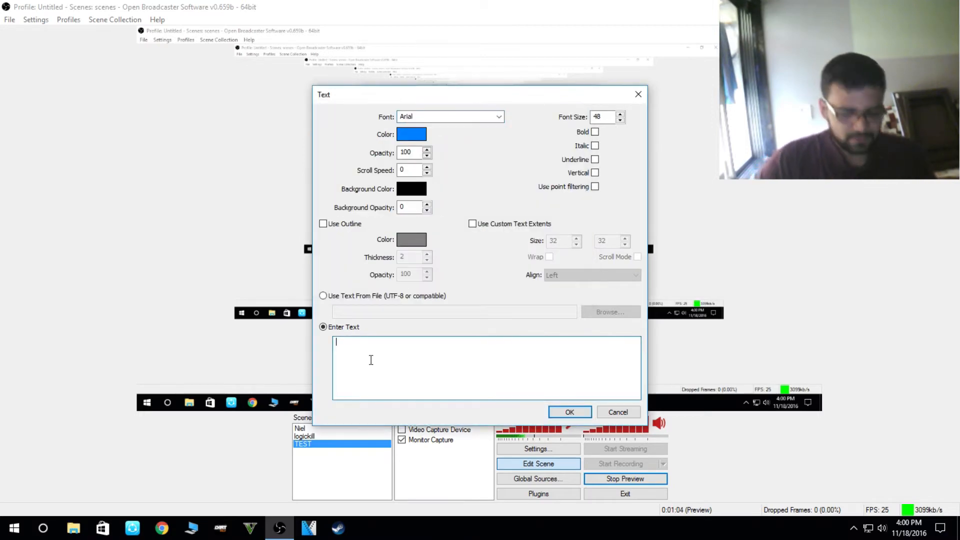
# Step: Enter the message 'SUBSCRIBE TO MY CHANNEL .......! NIEL PATEL' and apply it
pyautogui.write('SUBSCRIBE TO MY CHANNEL /')
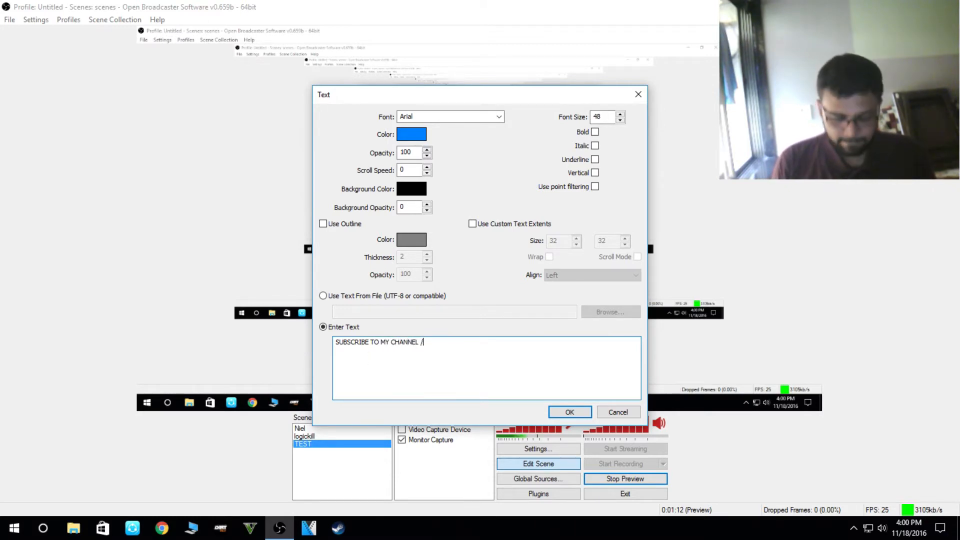
pyautogui.write('......')
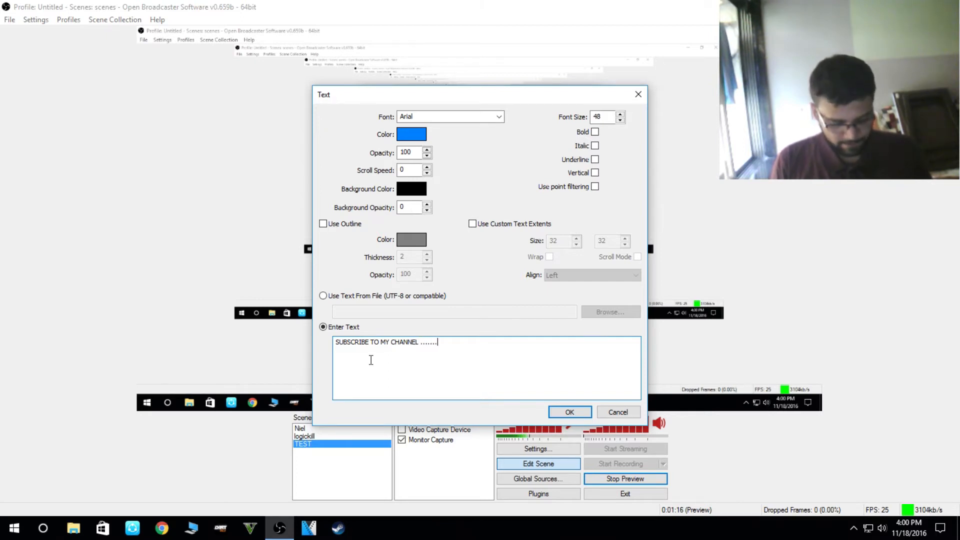
pyautogui.write('!')
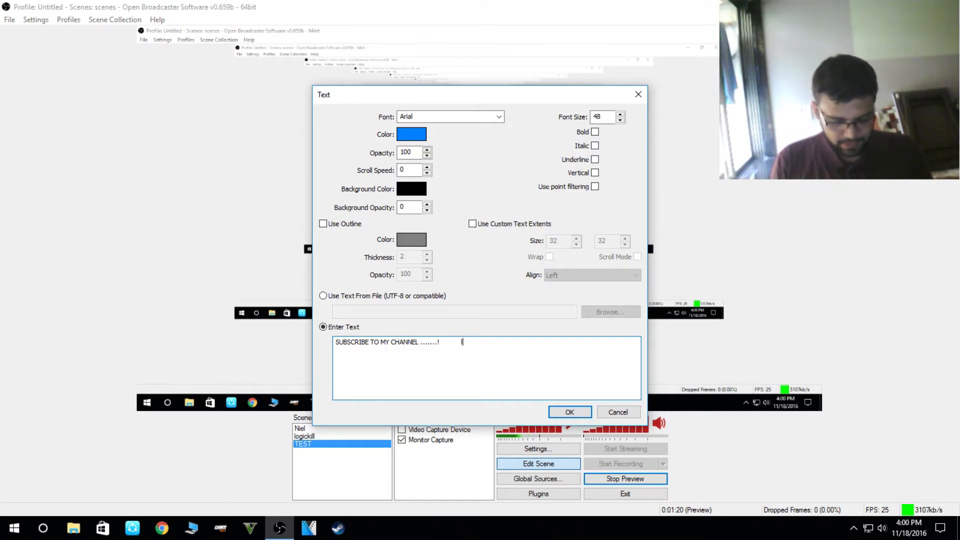
pyautogui.write('logickil')
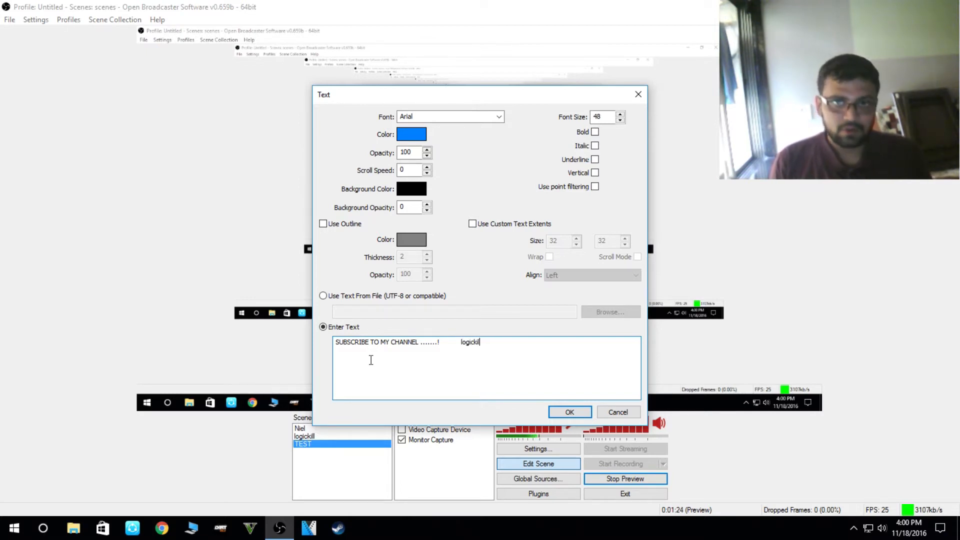
pyautogui.press('BackSpace')
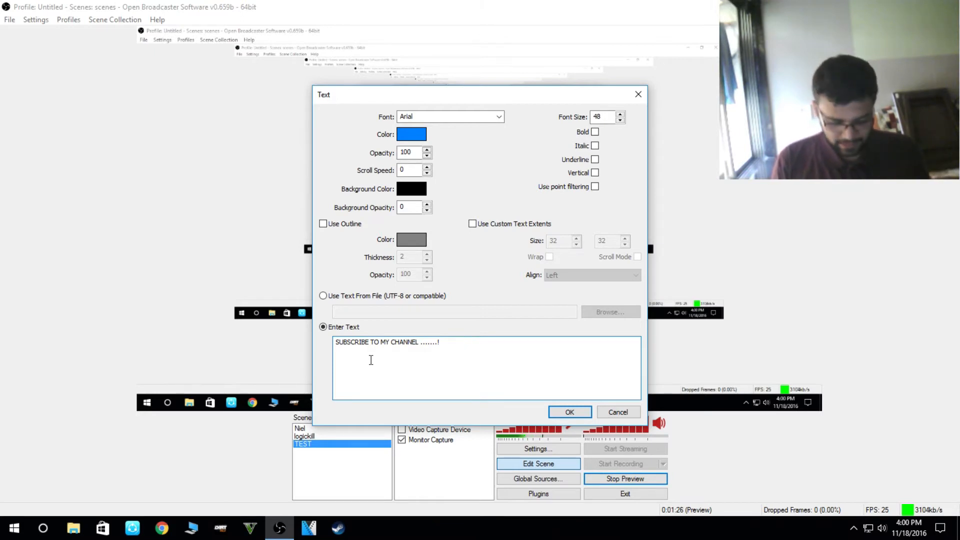
pyautogui.write('niel')
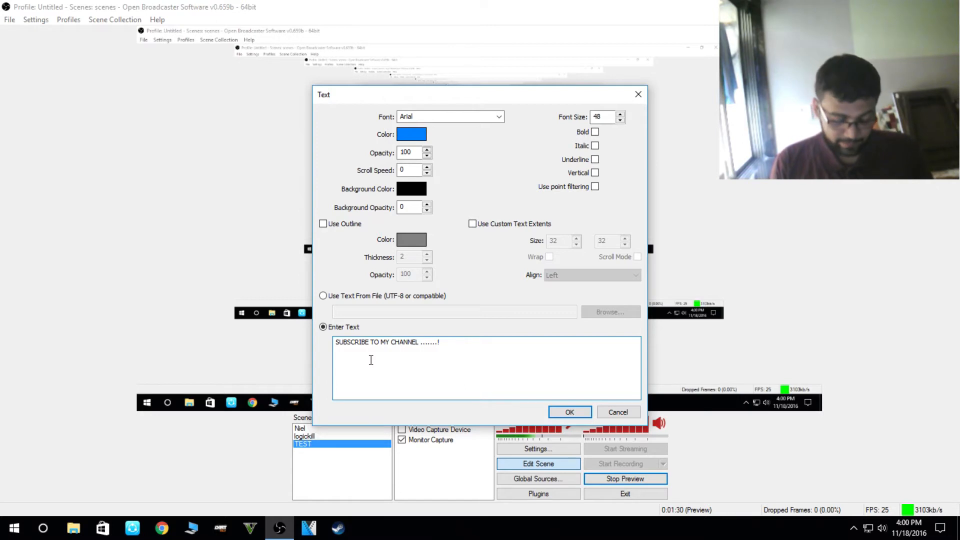
pyautogui.write('NIEL P')
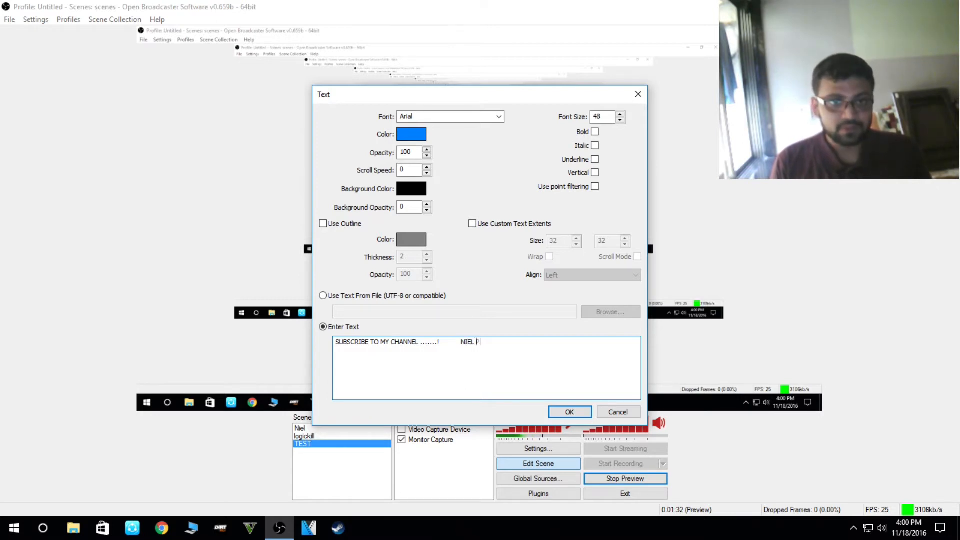
pyautogui.write('ATEL')
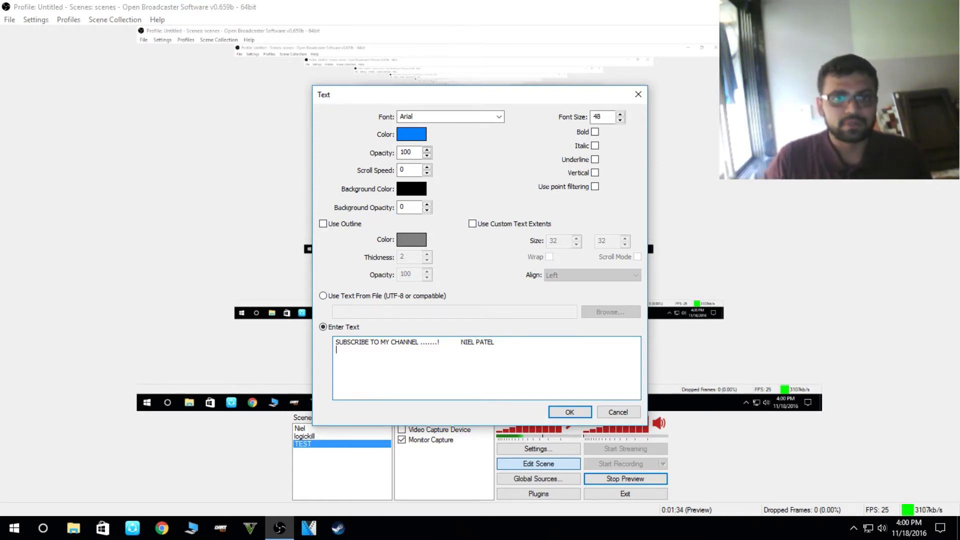
pyautogui.click(569, 412)
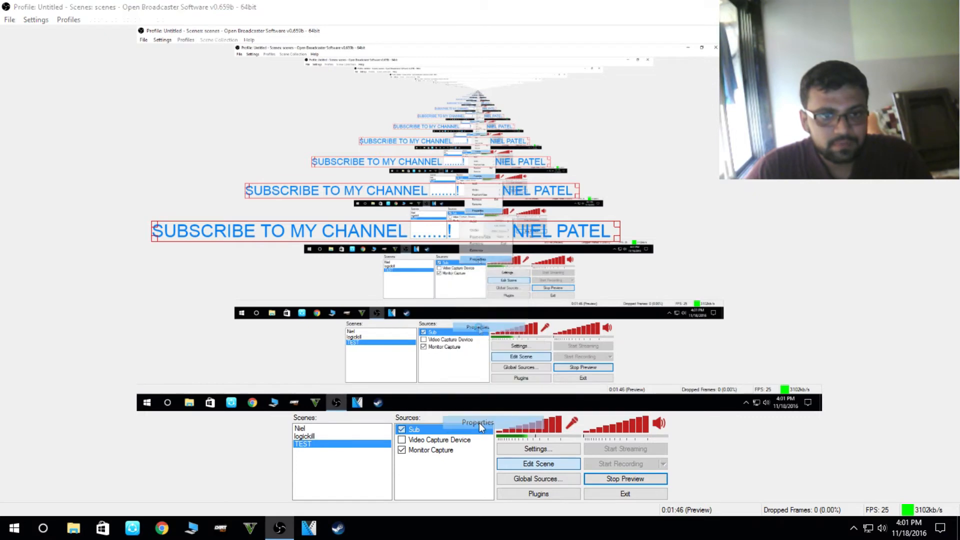
# Step: Adjust the Sub text source to scroll, then begin adding a CLR Browser source
pyautogui.click(478, 422)
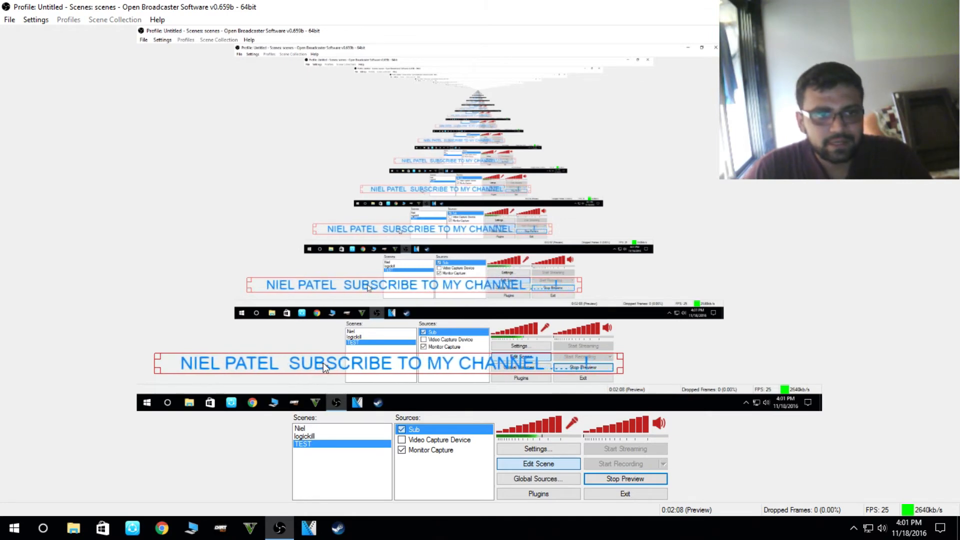
pyautogui.rightClick(415, 429)
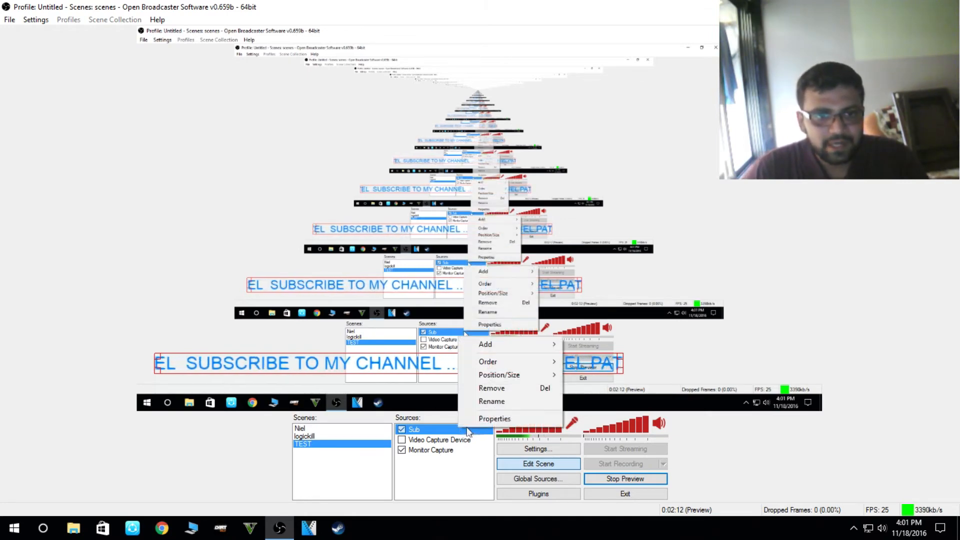
pyautogui.click(494, 418)
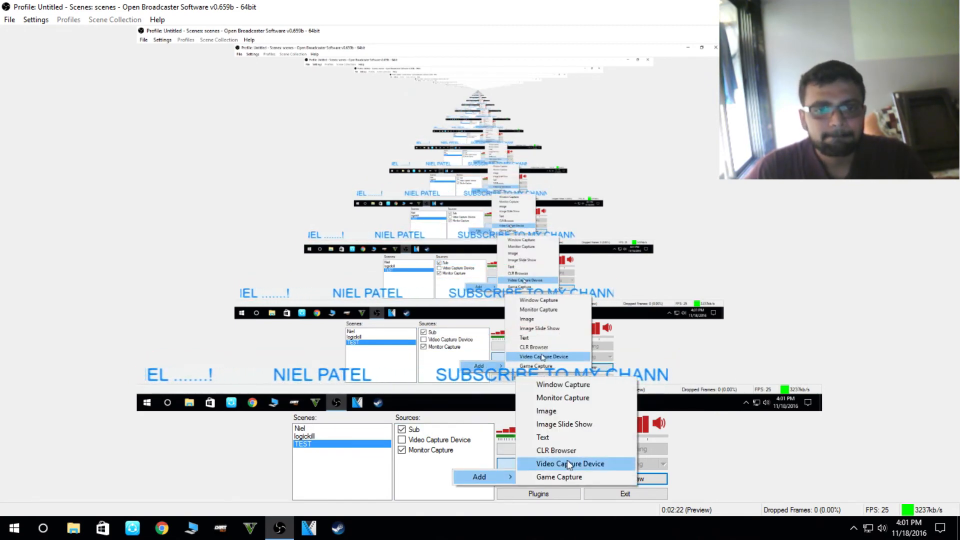
pyautogui.moveTo(575, 450)
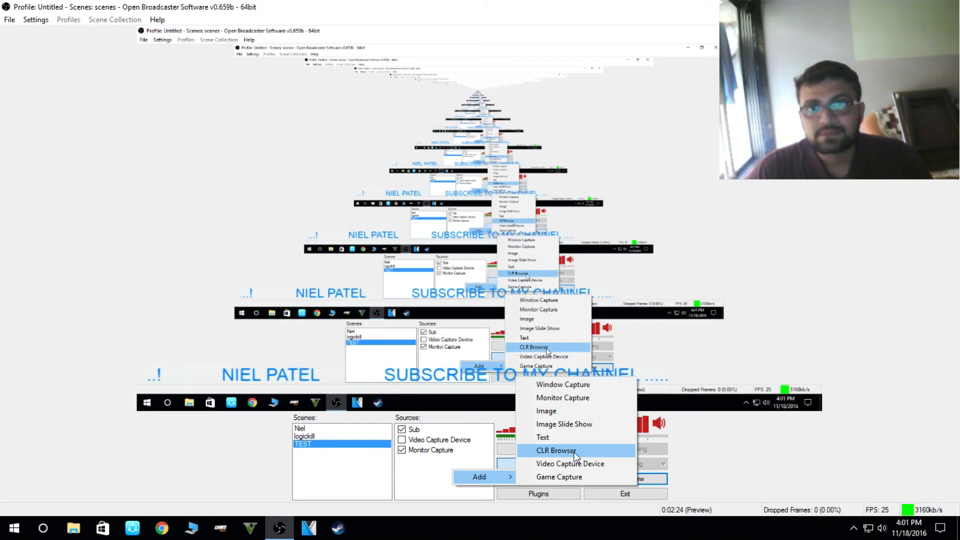
pyautogui.click(556, 450)
pyautogui.write('LIVE SUBSCRI')
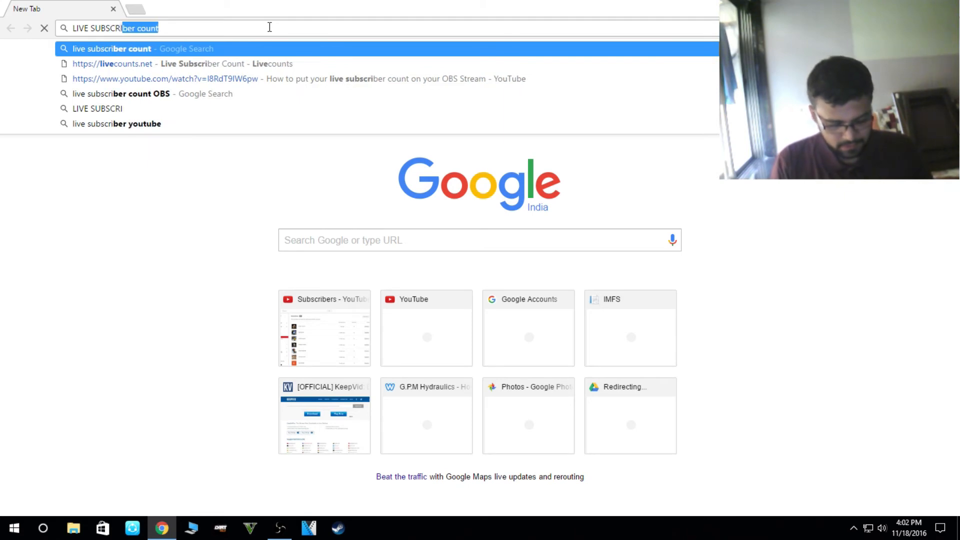
# Step: Go to livecounts.net and set the counter to the Niel Patel channel
pyautogui.press('Enter')
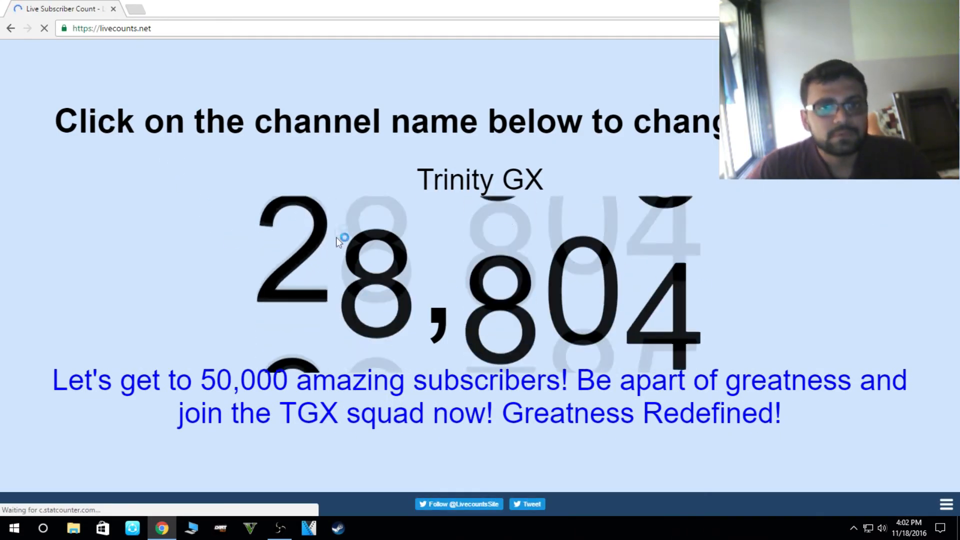
pyautogui.click(480, 179)
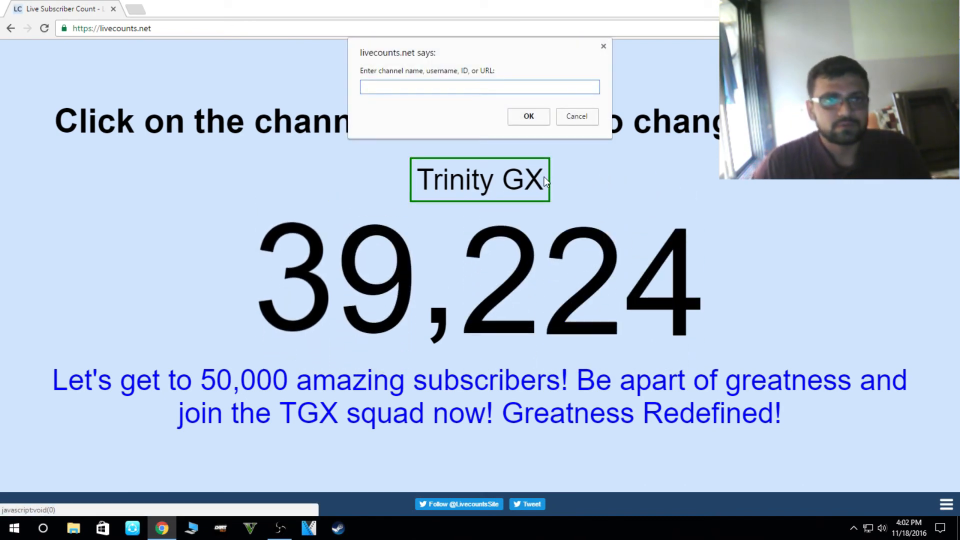
pyautogui.write('nIEL ph')
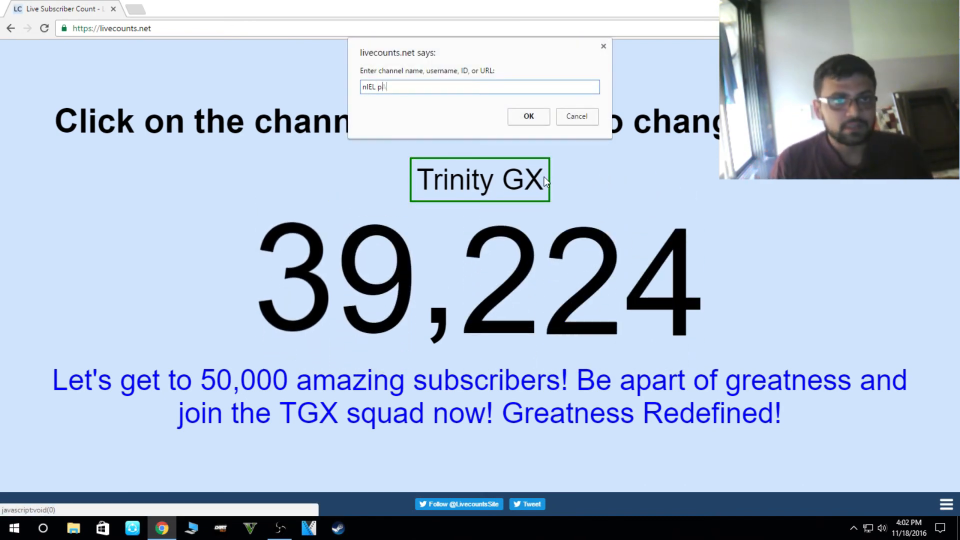
pyautogui.click(528, 117)
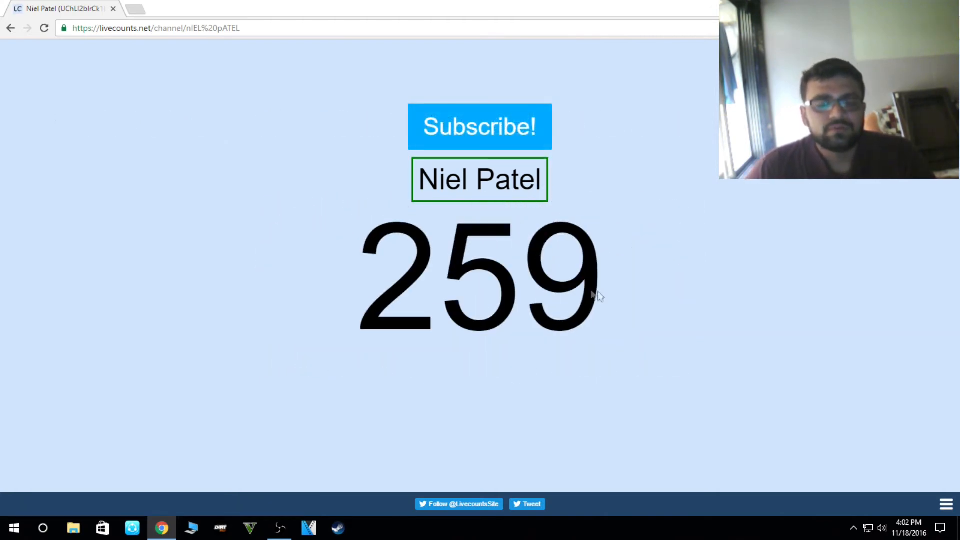
pyautogui.moveTo(570, 306)
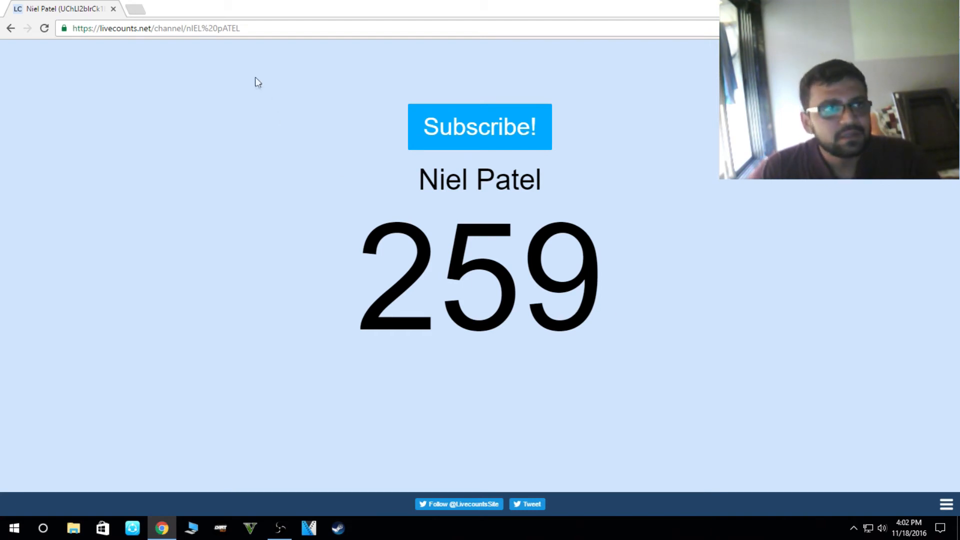
# Step: Re-confirm the channel on the default counter page and copy its channel-specific address
pyautogui.click(155, 28)
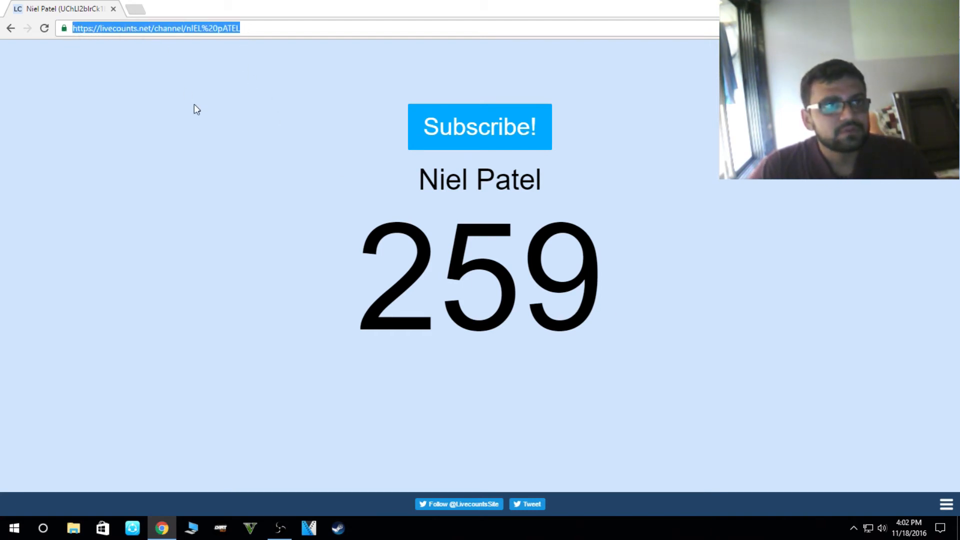
pyautogui.moveTo(80, 54)
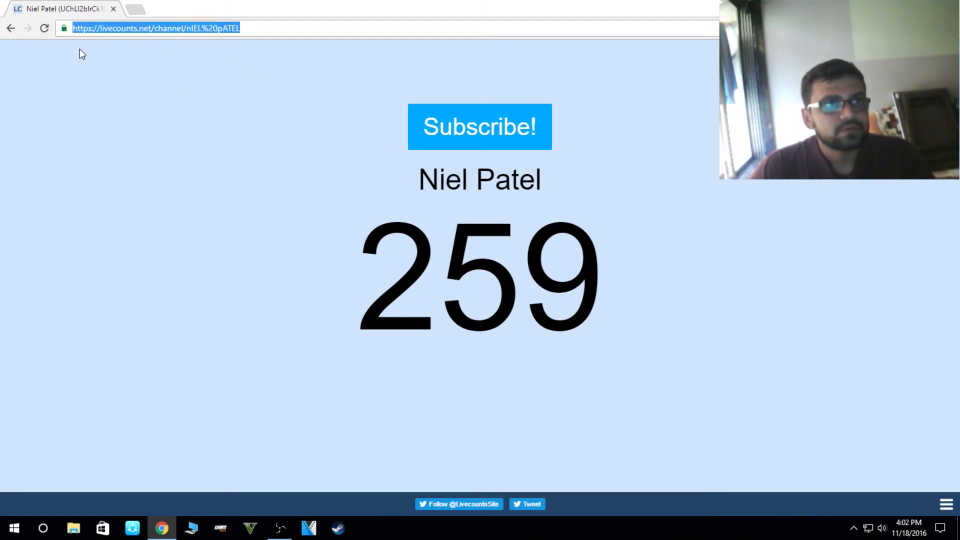
pyautogui.click(480, 126)
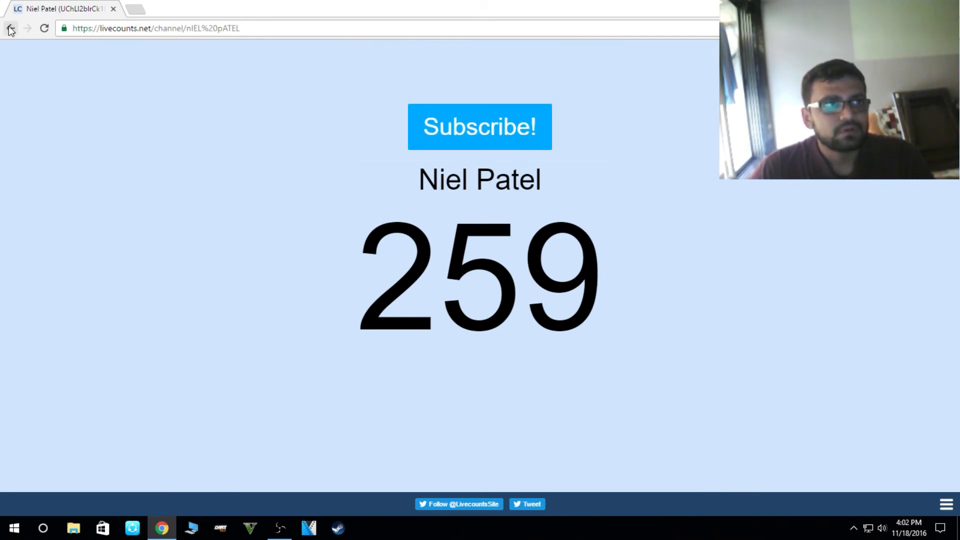
pyautogui.click(10, 28)
pyautogui.write('NIELPA')
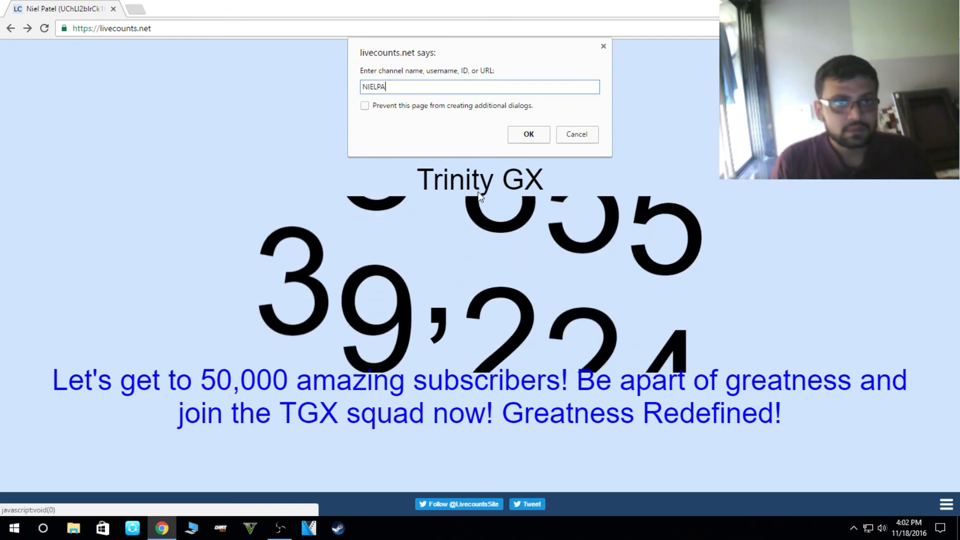
pyautogui.click(529, 135)
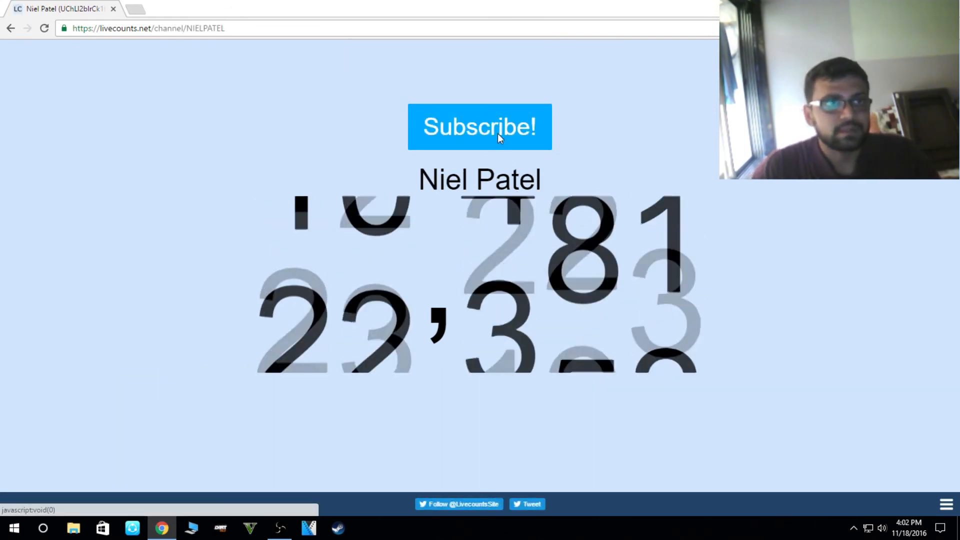
pyautogui.rightClick(150, 28)
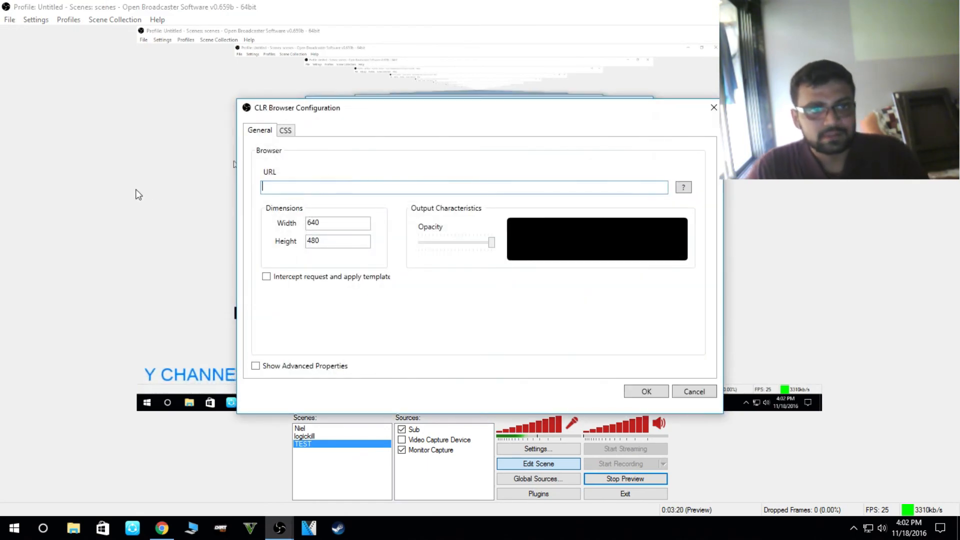
pyautogui.write('https://livecounts.net/channel/NIELPATEL')
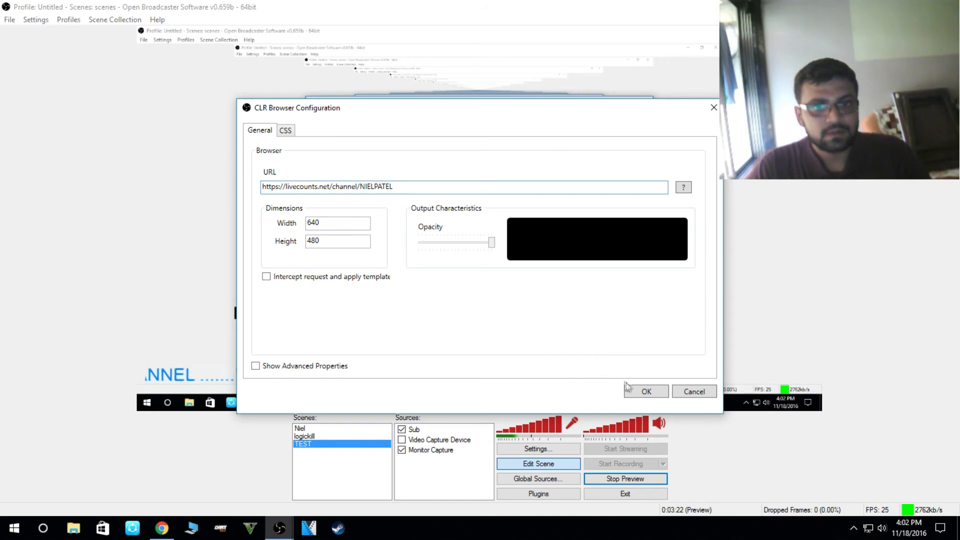
pyautogui.click(646, 391)
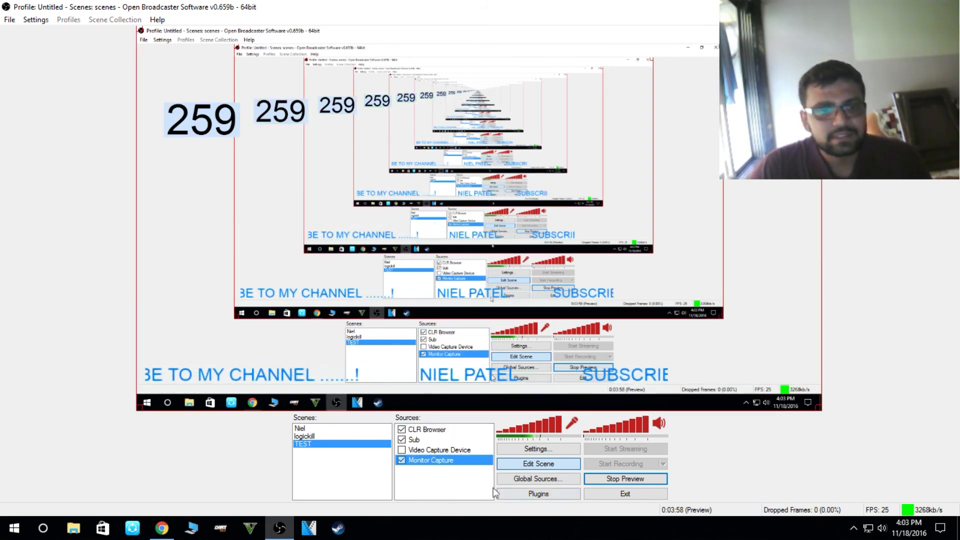
# Step: Add an Image source named Image using the YouTube-icon-full_color file from Downloads
pyautogui.click(489, 487)
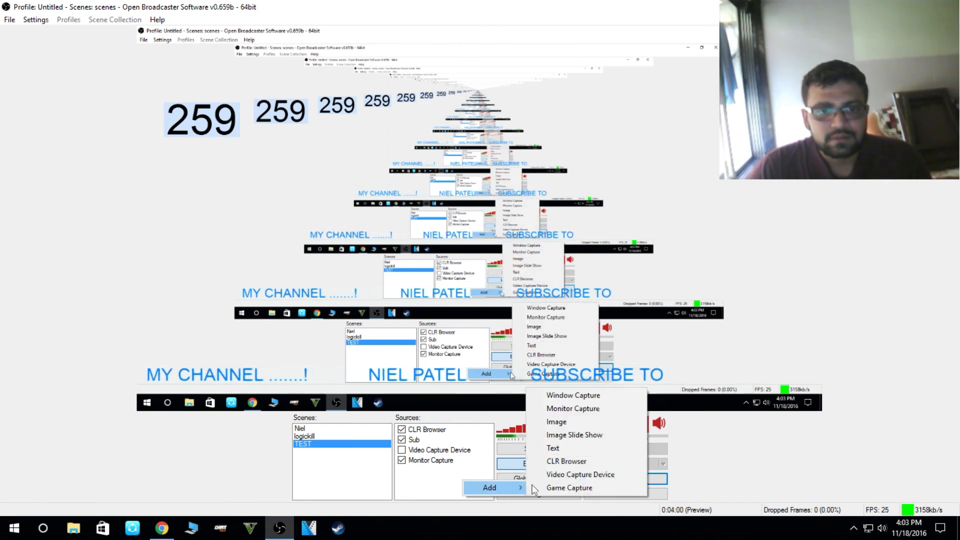
pyautogui.click(556, 421)
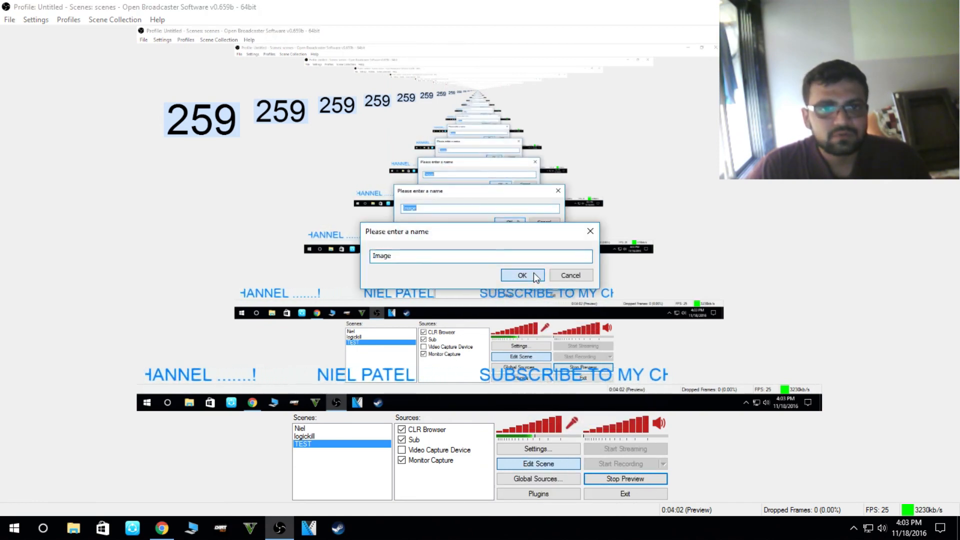
pyautogui.click(522, 275)
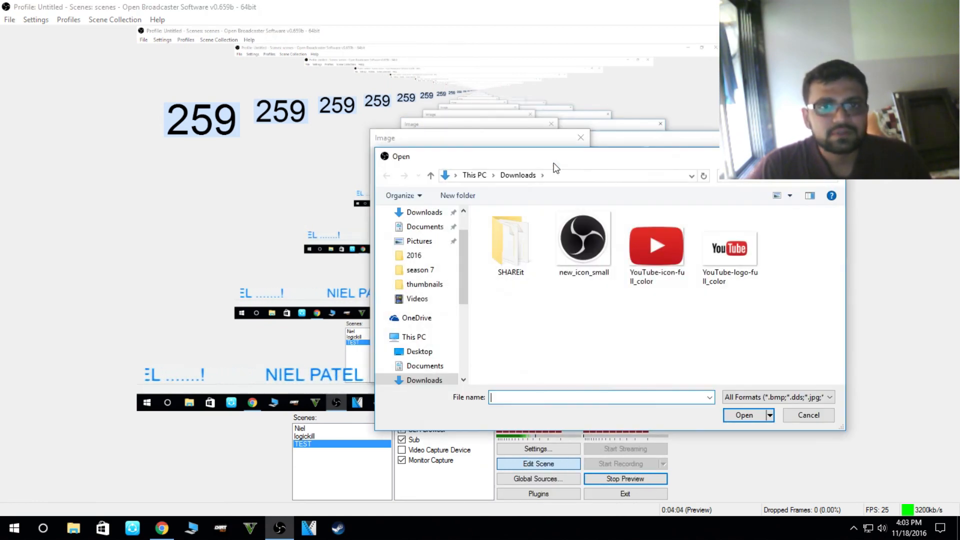
pyautogui.click(742, 414)
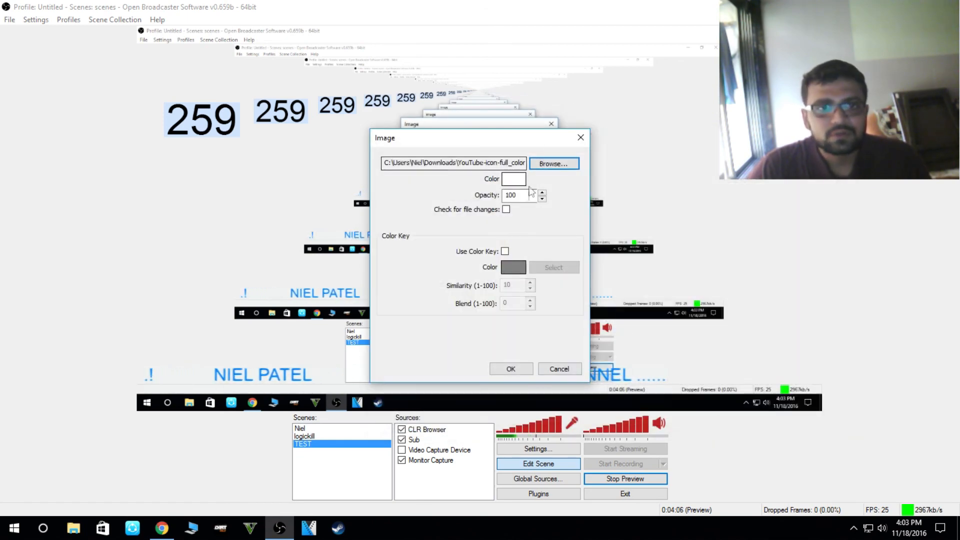
pyautogui.click(511, 368)
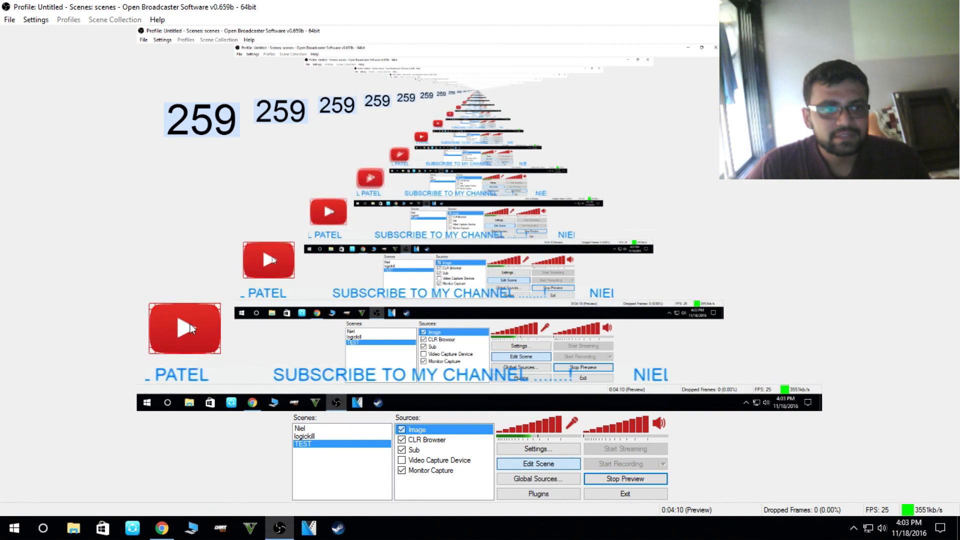
pyautogui.click(430, 470)
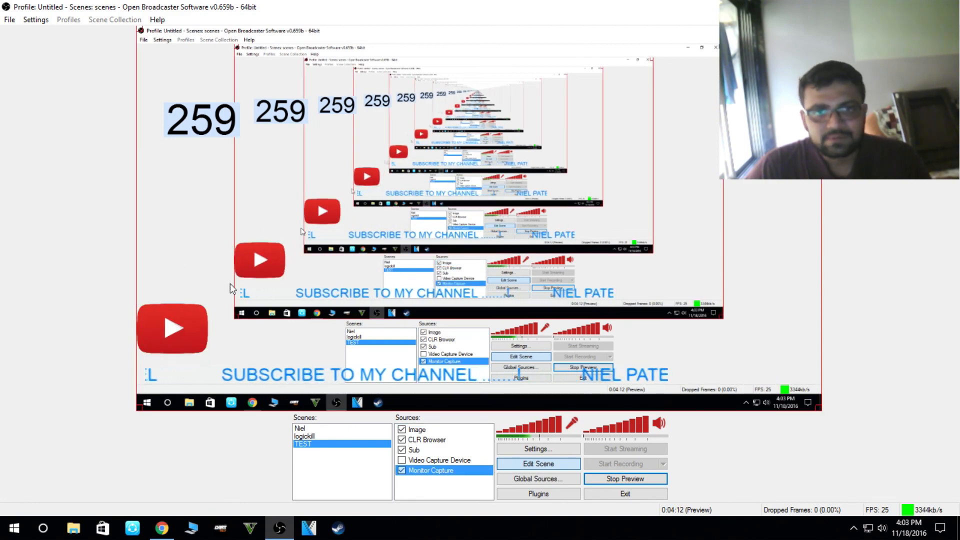